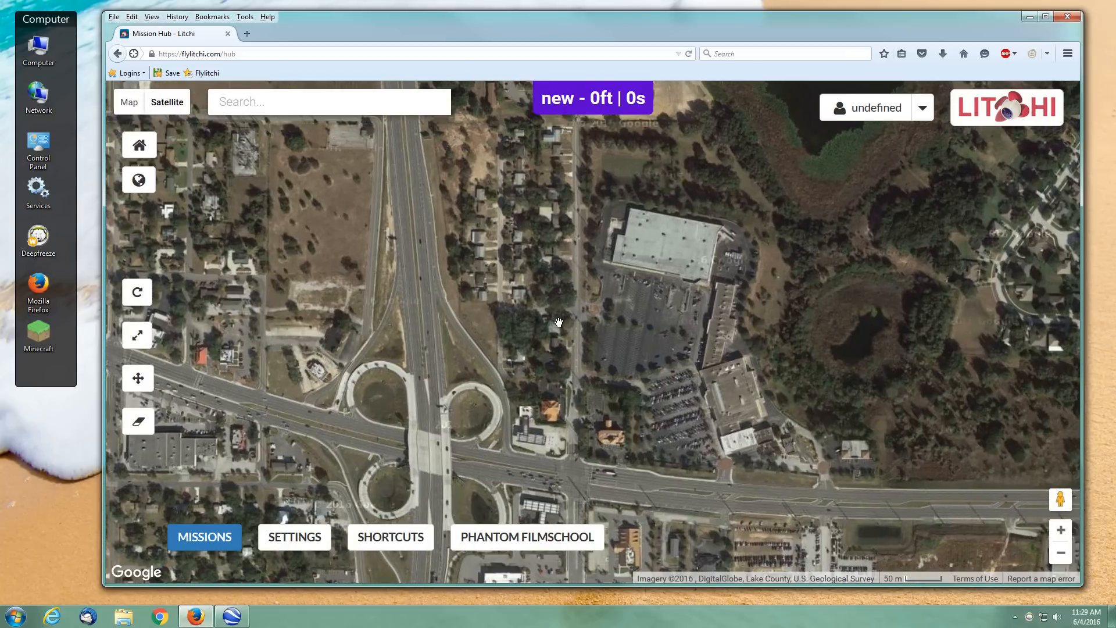
{"action": "mouse_move", "coordinate": [580, 461]}
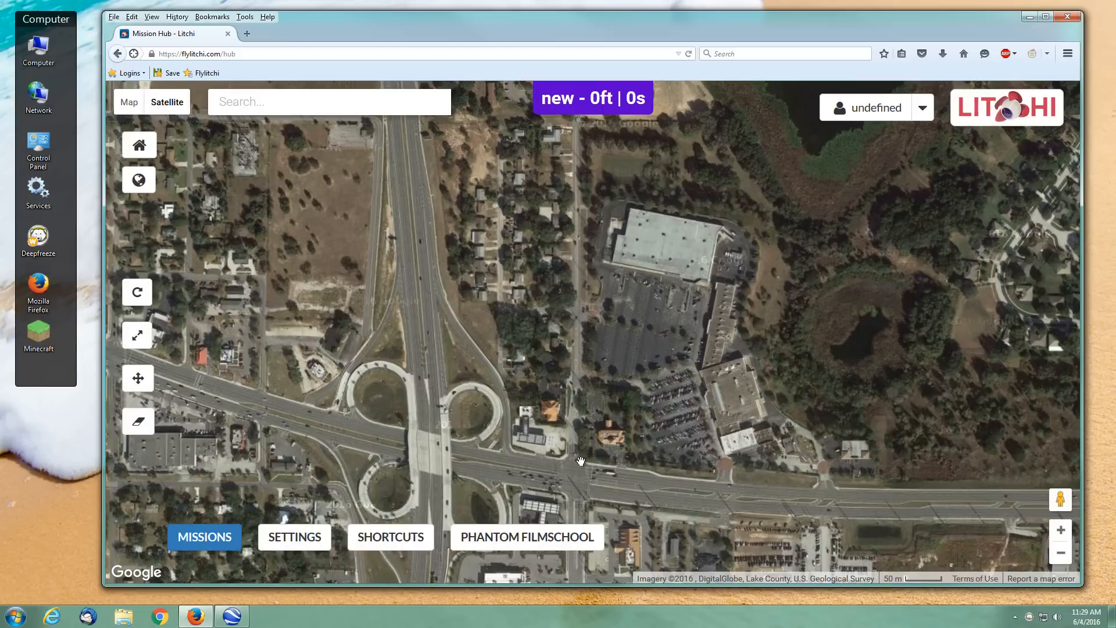
{"action": "mouse_move", "coordinate": [575, 476]}
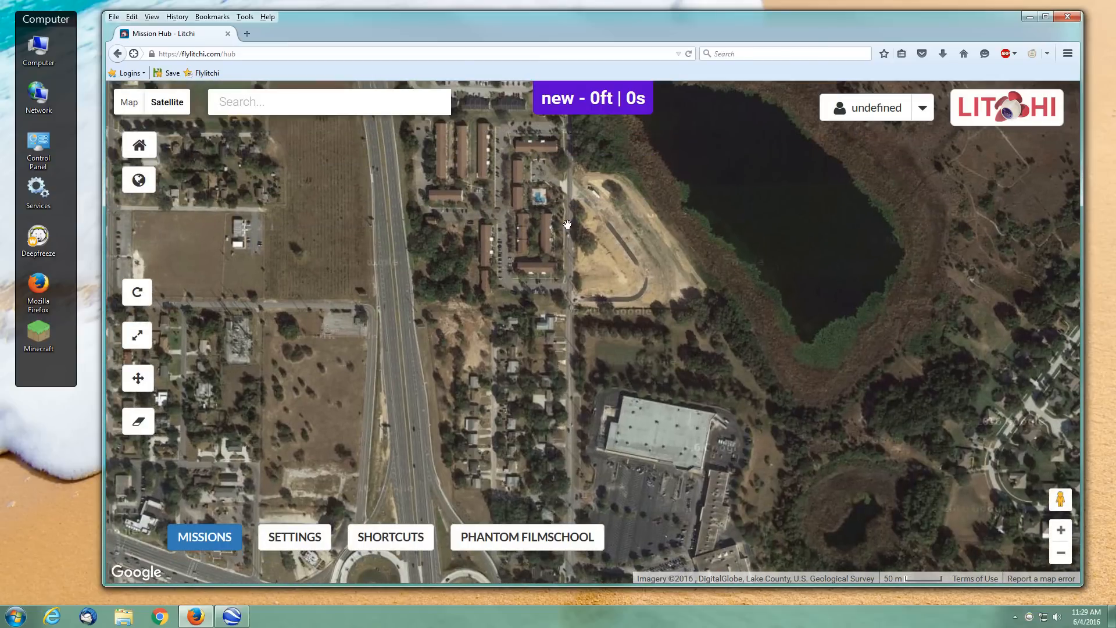
{"action": "mouse_move", "coordinate": [568, 250]}
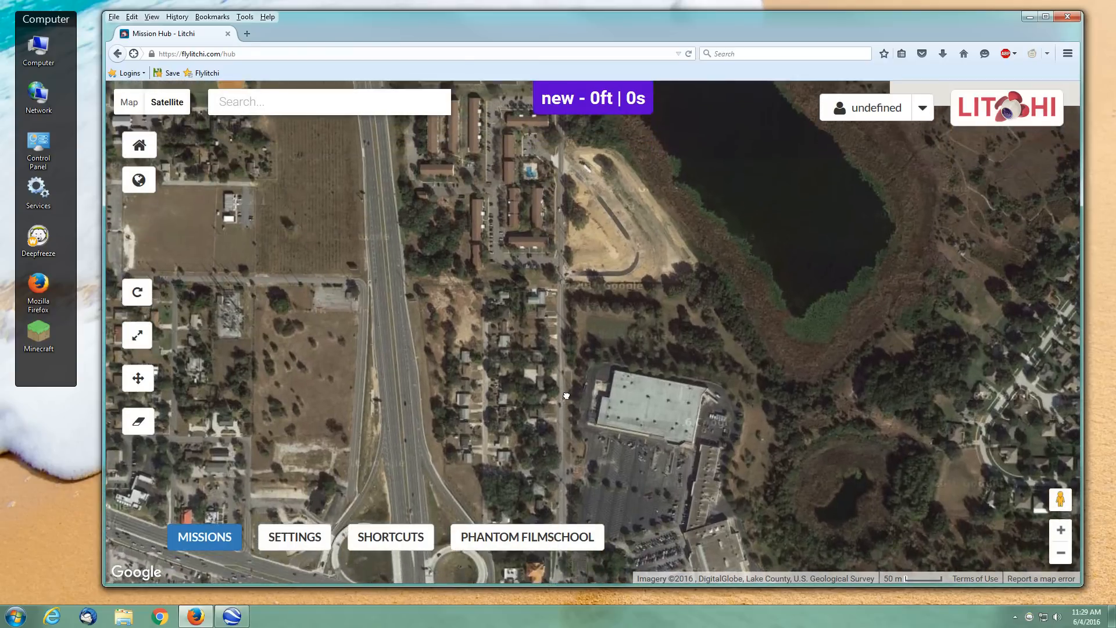
- Pan Google Earth over the interchange and start a new path with Add Path
{"action": "left_click_drag", "start_coordinate": [565, 396], "coordinate": [558, 271]}
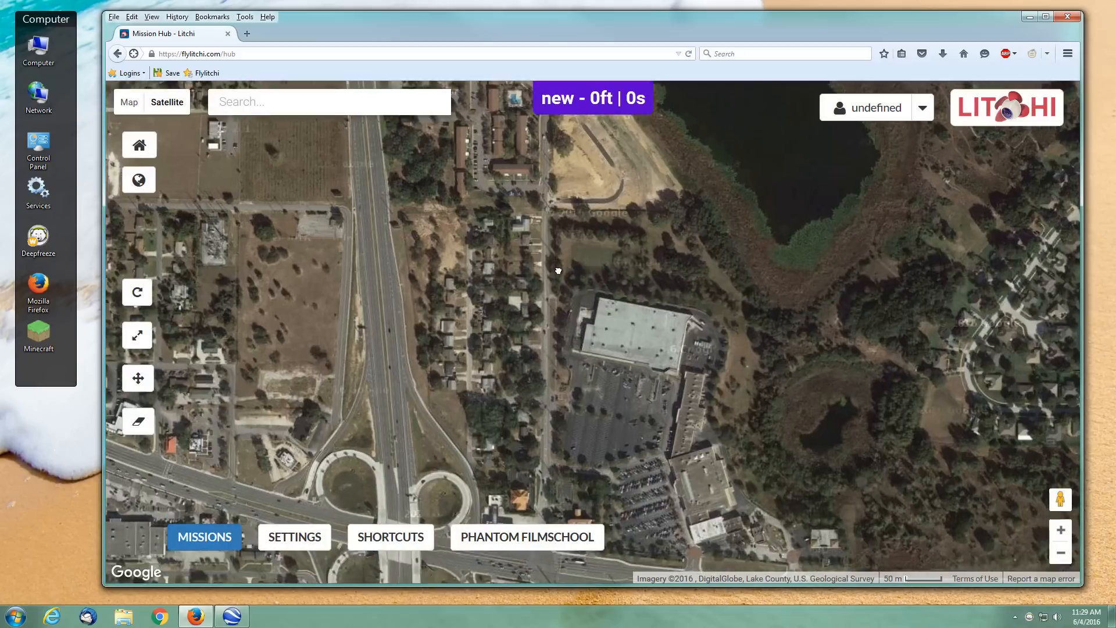
{"action": "left_click_drag", "start_coordinate": [558, 270], "coordinate": [573, 344]}
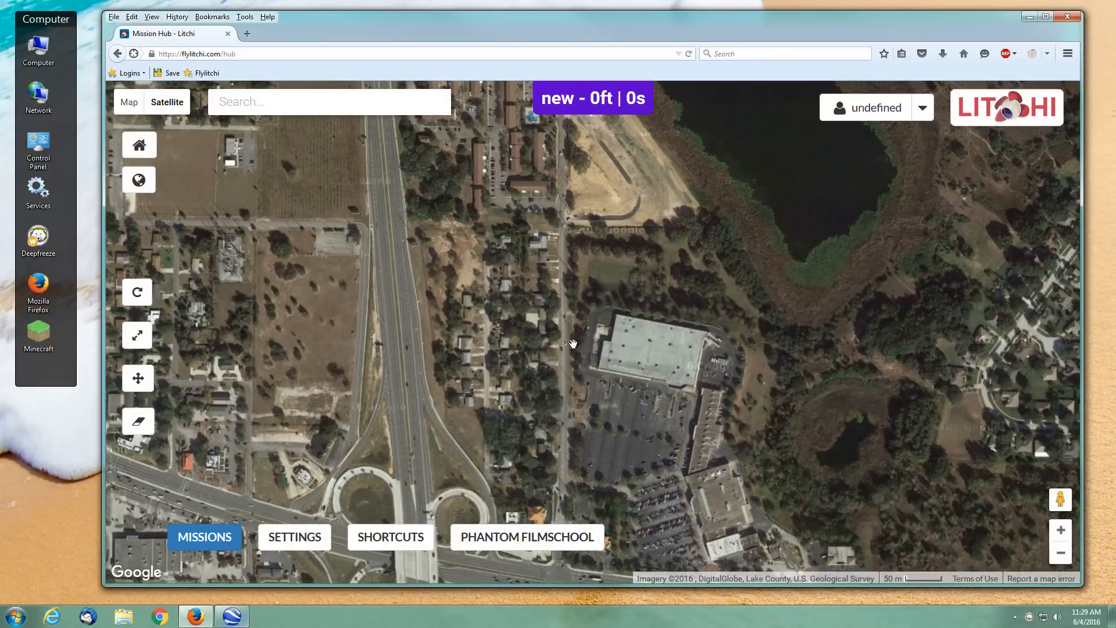
{"action": "left_click", "coordinate": [231, 616]}
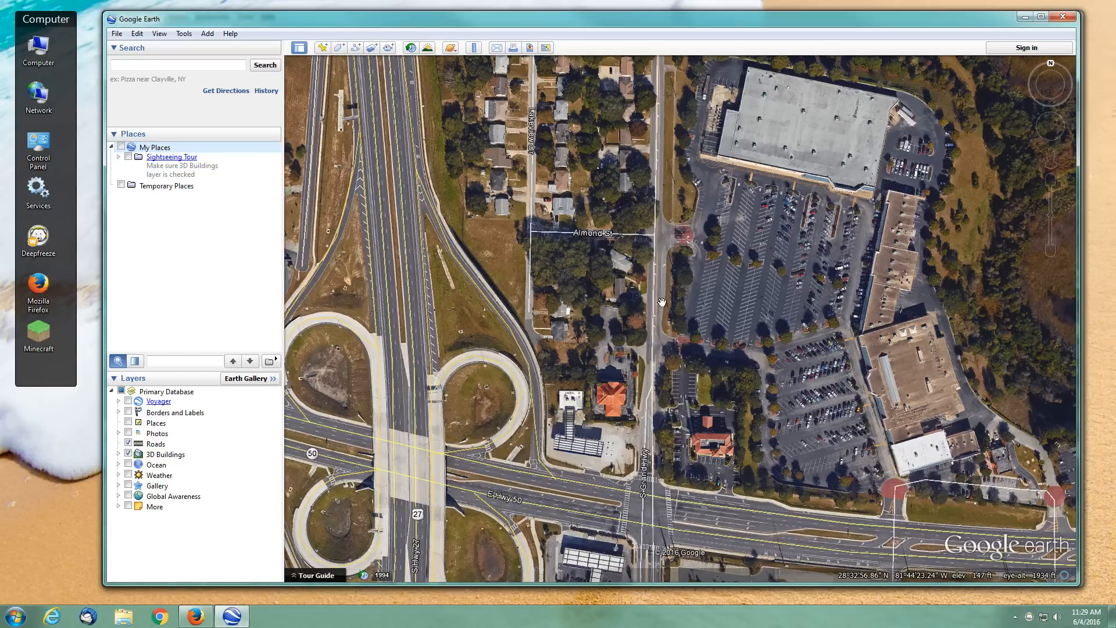
{"action": "mouse_move", "coordinate": [673, 277]}
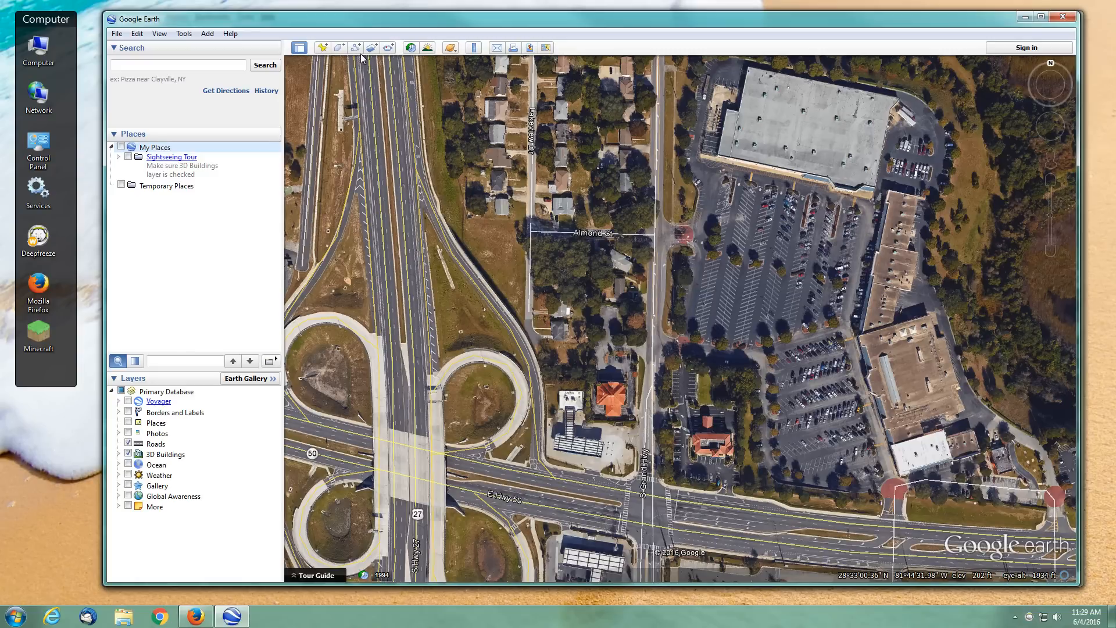
{"action": "left_click", "coordinate": [355, 48]}
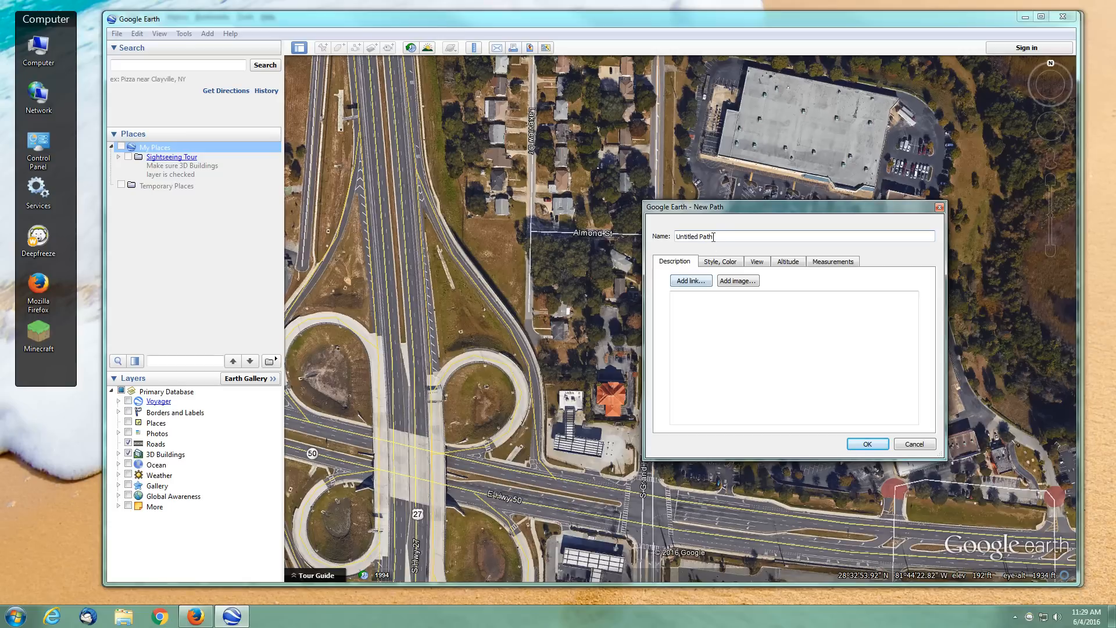
- Give the path line a blue colour at 40% opacity in the Style, Color settings
{"action": "left_click", "coordinate": [720, 262]}
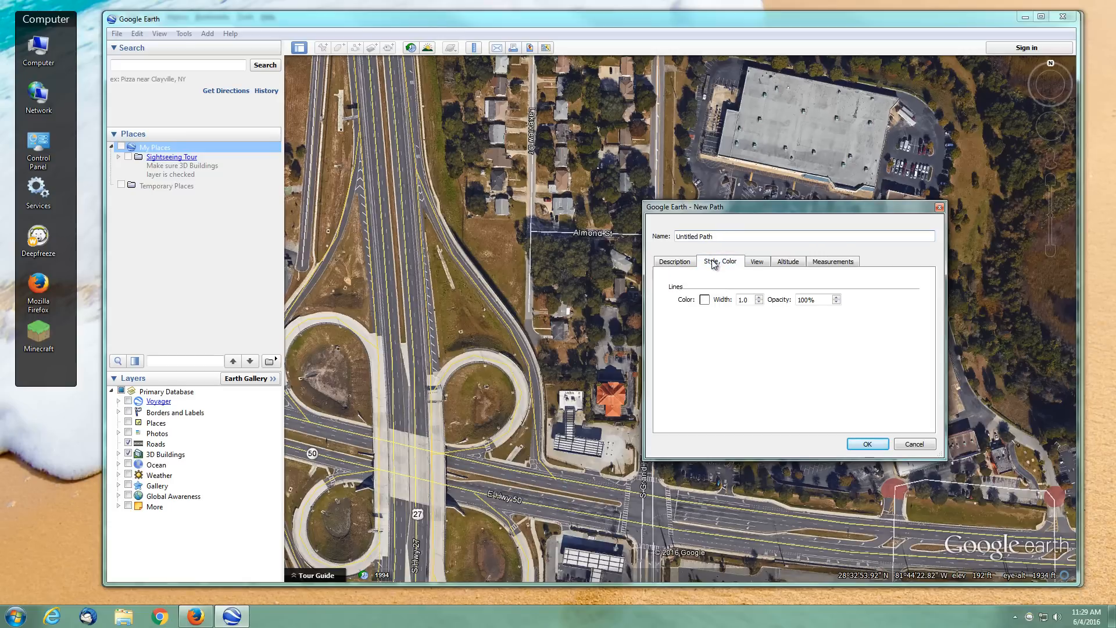
{"action": "left_click", "coordinate": [704, 299]}
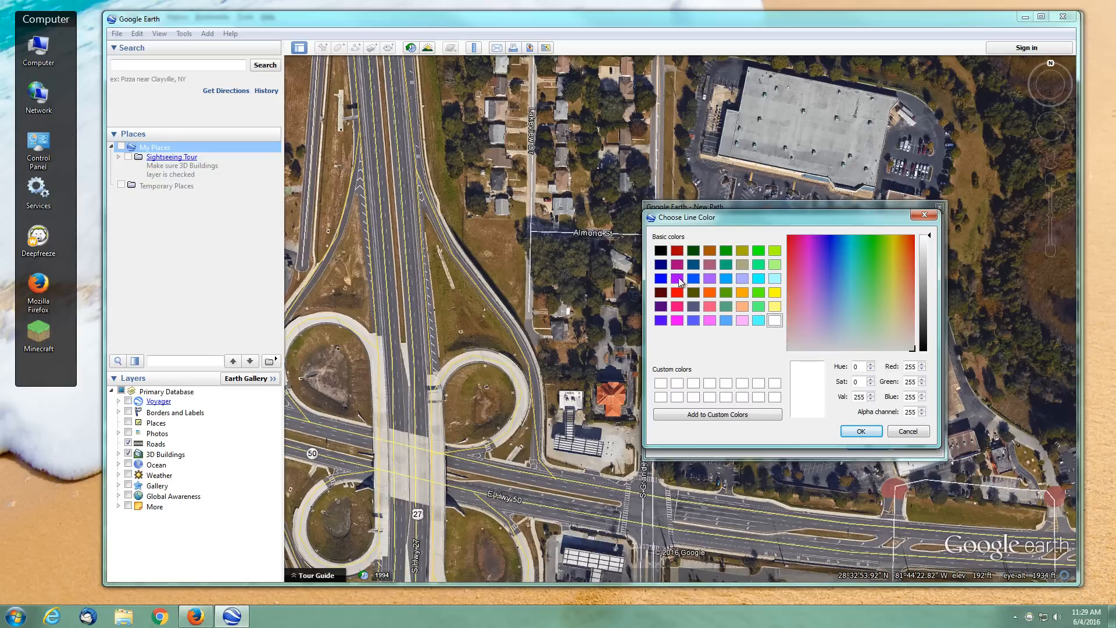
{"action": "left_click", "coordinate": [676, 278]}
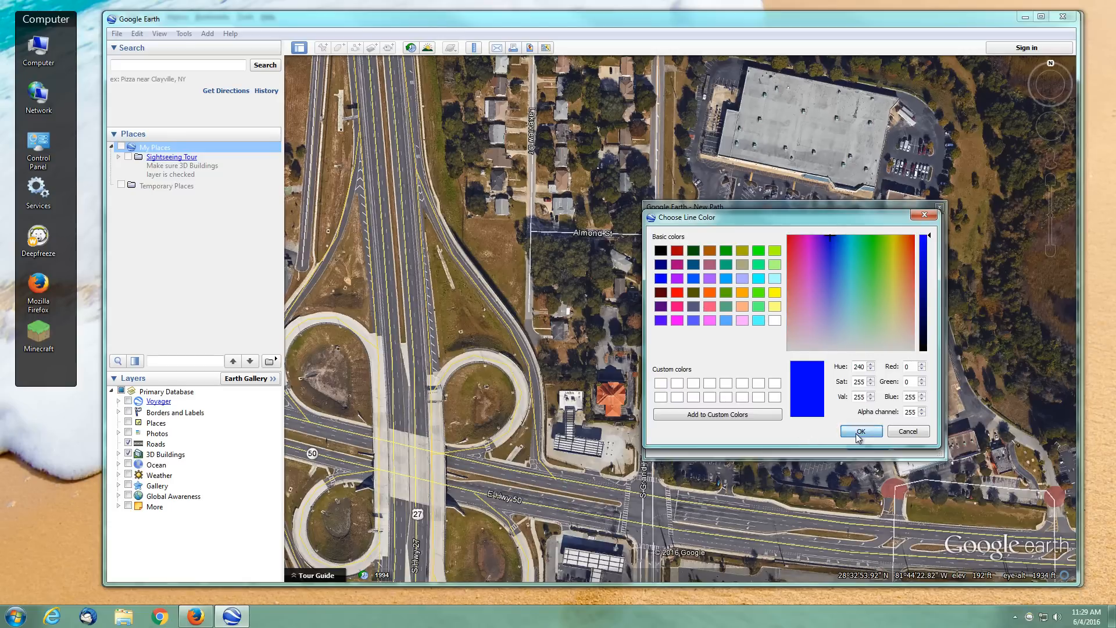
{"action": "left_click", "coordinate": [861, 431]}
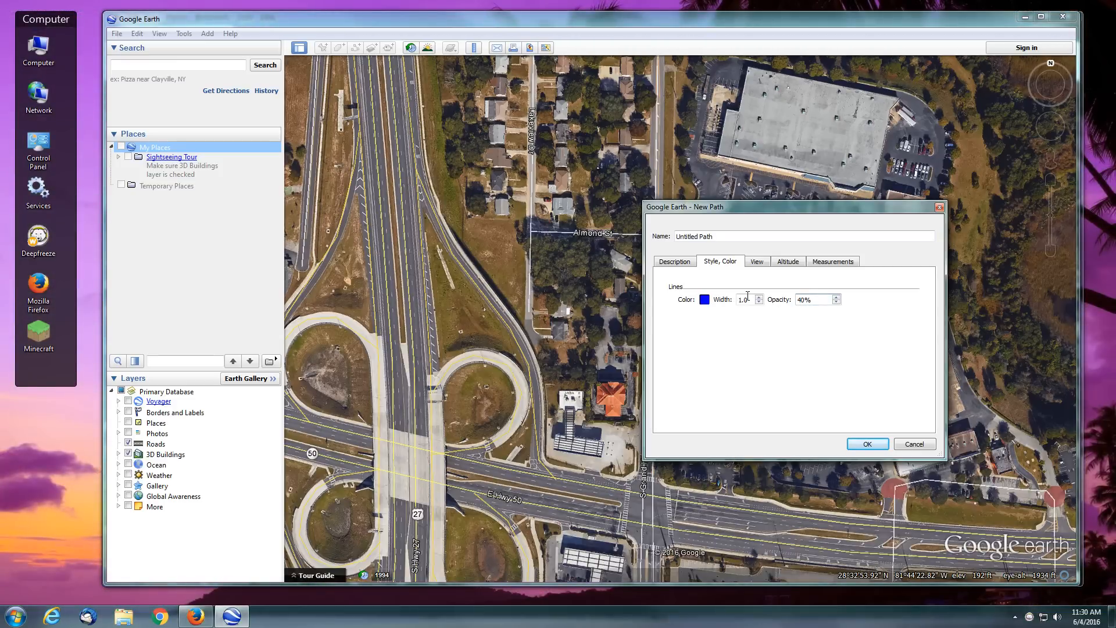
- Set the path's altitude mode to Relative to ground and enable Extend path to ground
{"action": "left_click", "coordinate": [755, 261]}
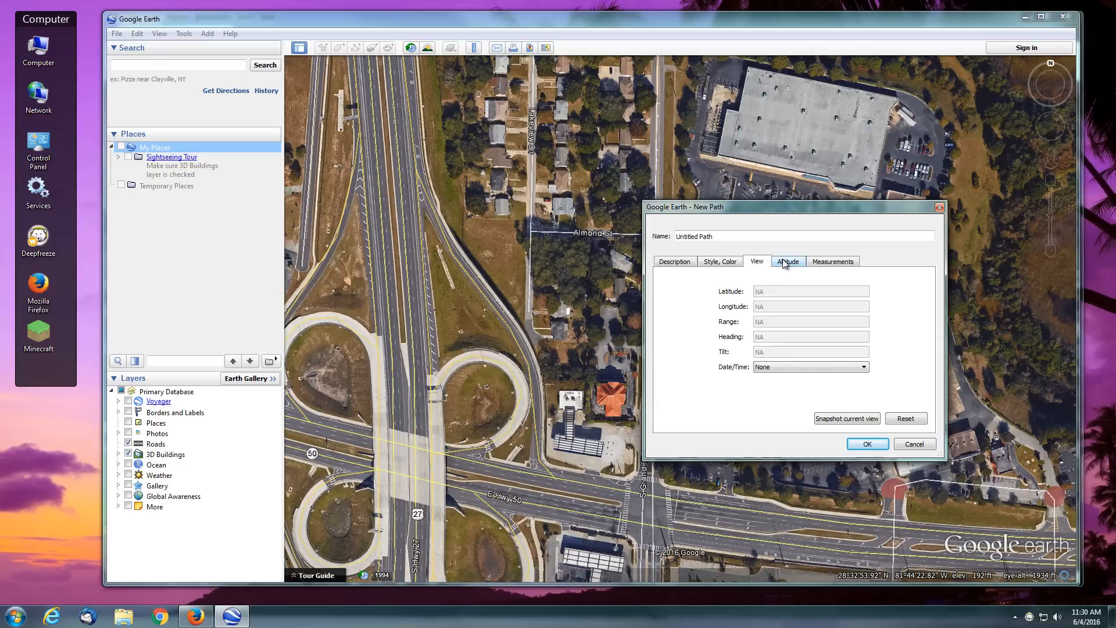
{"action": "left_click", "coordinate": [787, 261]}
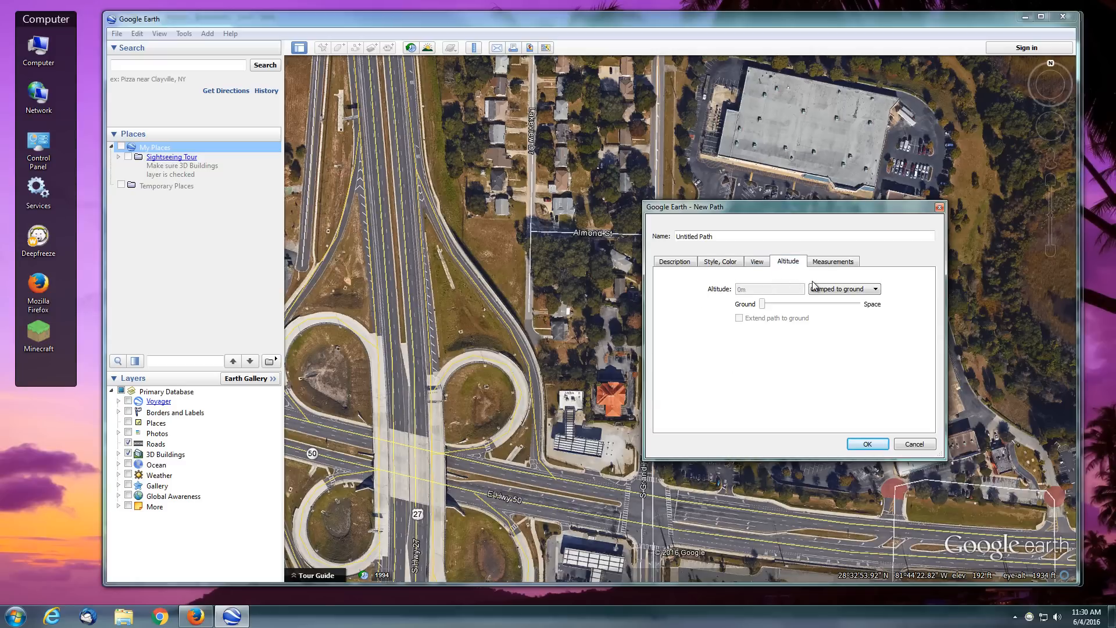
{"action": "left_click", "coordinate": [875, 289]}
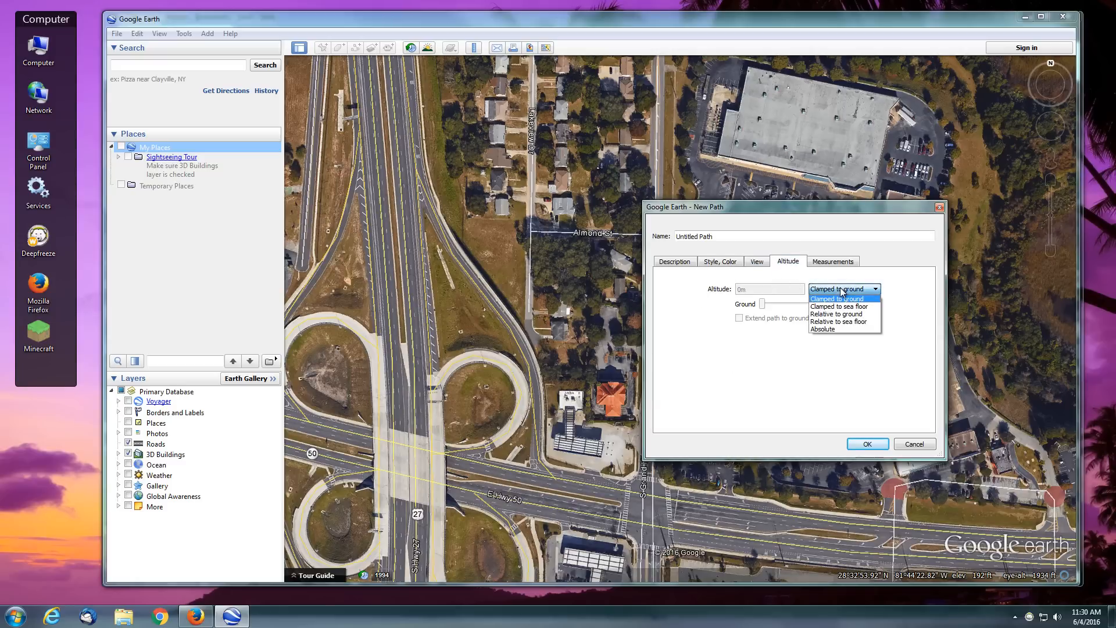
{"action": "mouse_move", "coordinate": [846, 314]}
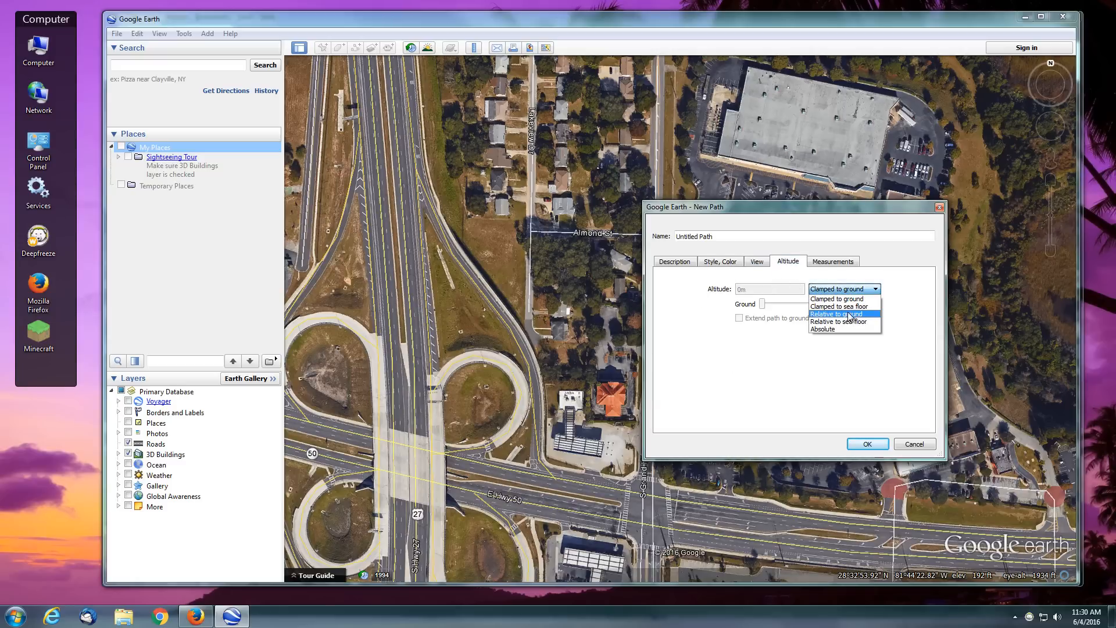
{"action": "left_click", "coordinate": [834, 314]}
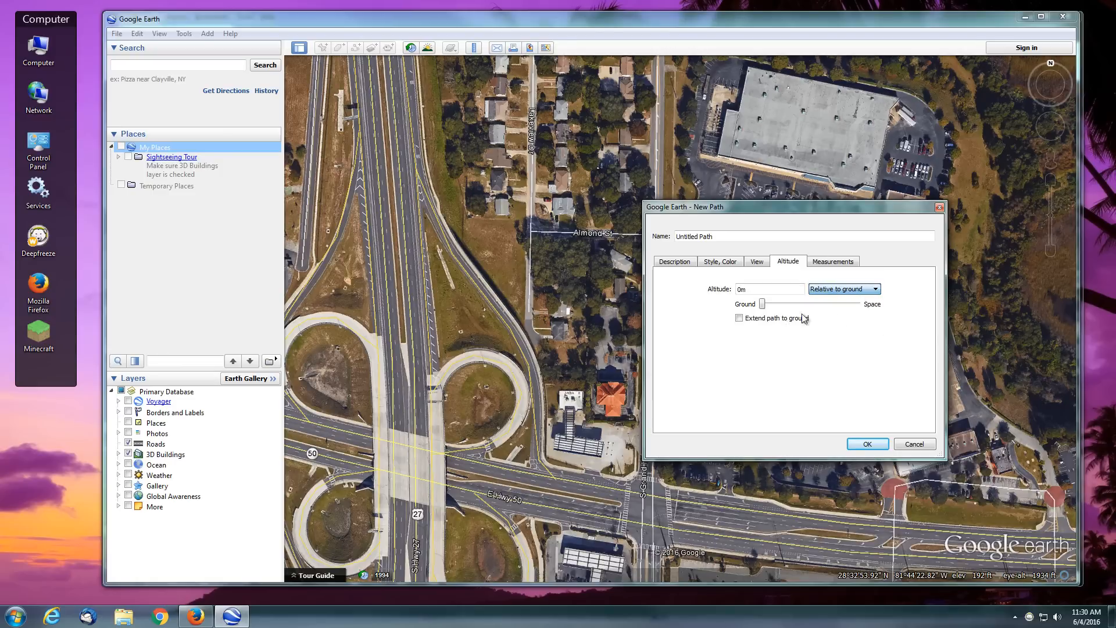
{"action": "left_click", "coordinate": [767, 289]}
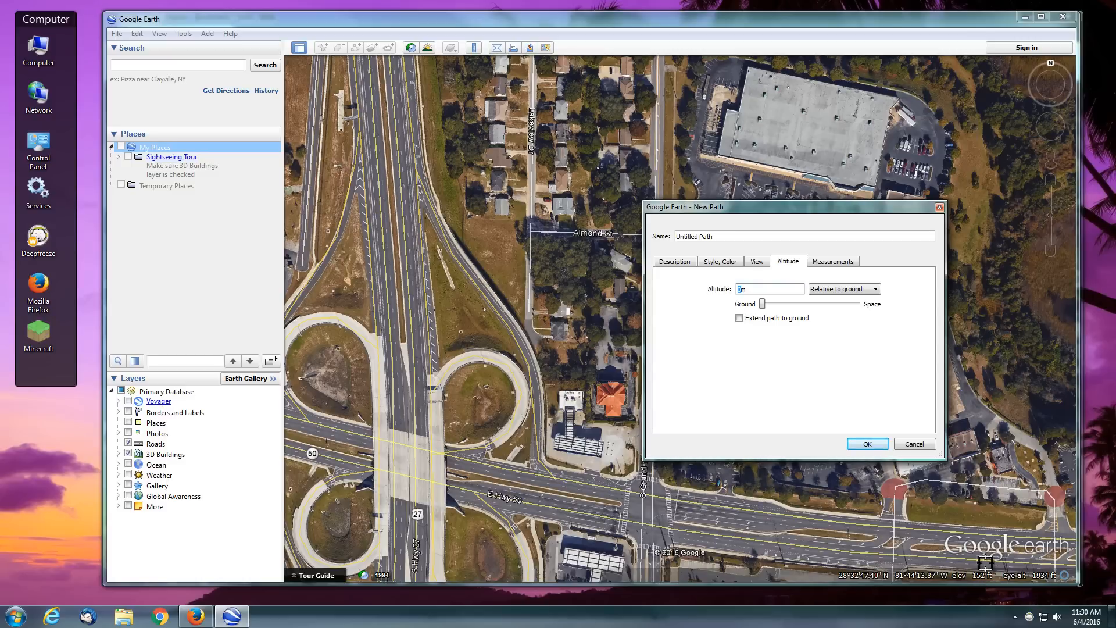
{"action": "mouse_move", "coordinate": [493, 248]}
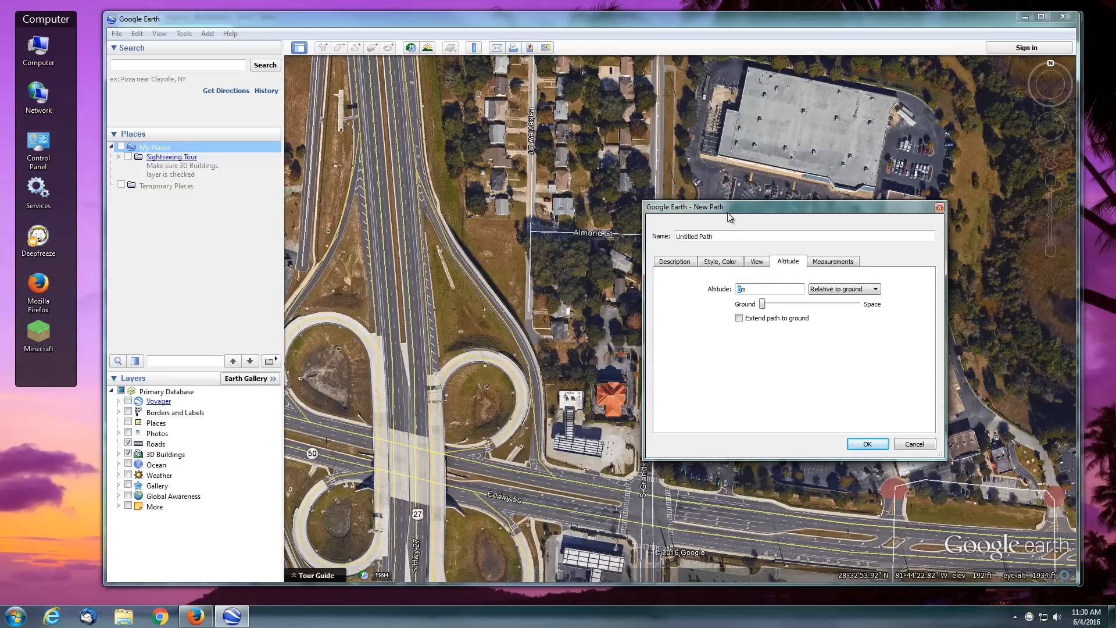
{"action": "left_click_drag", "start_coordinate": [727, 206], "coordinate": [808, 239]}
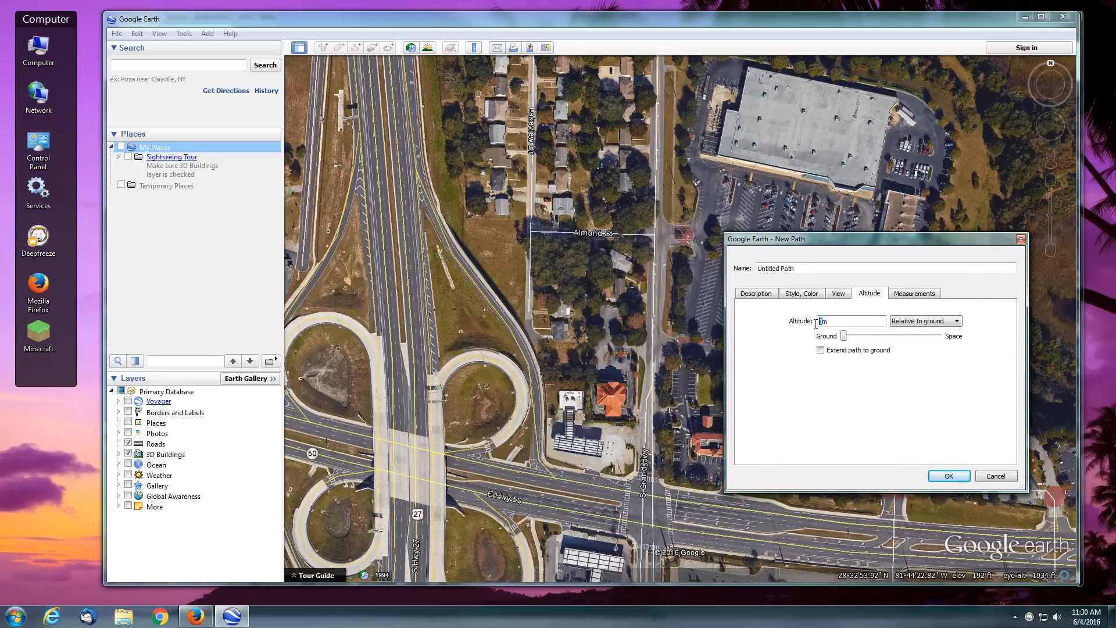
{"action": "type", "text": "4"}
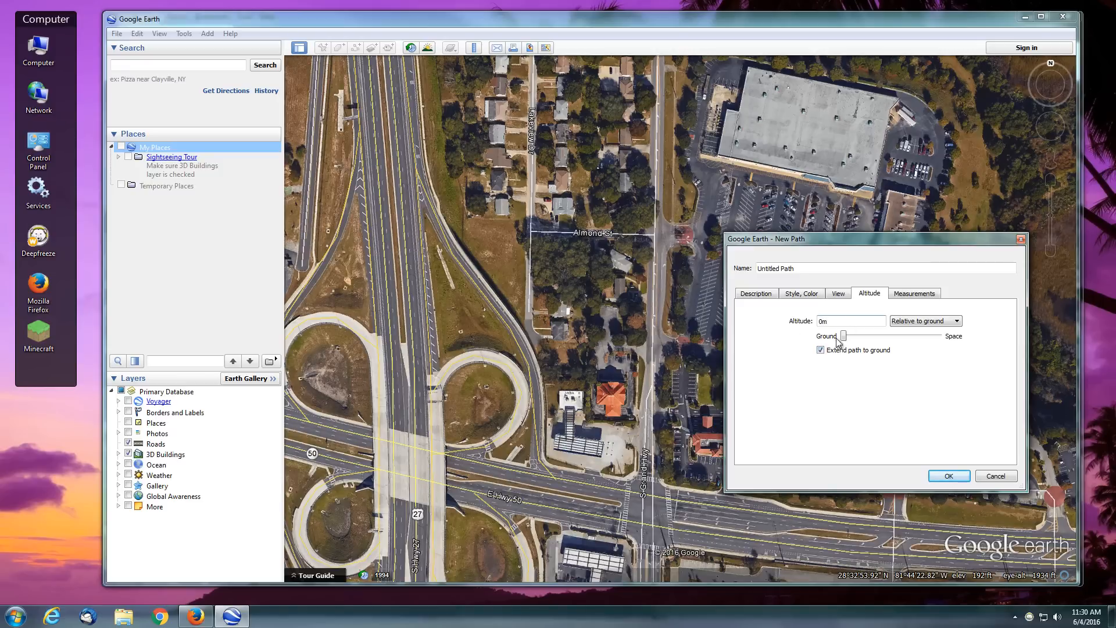
{"action": "mouse_move", "coordinate": [870, 315]}
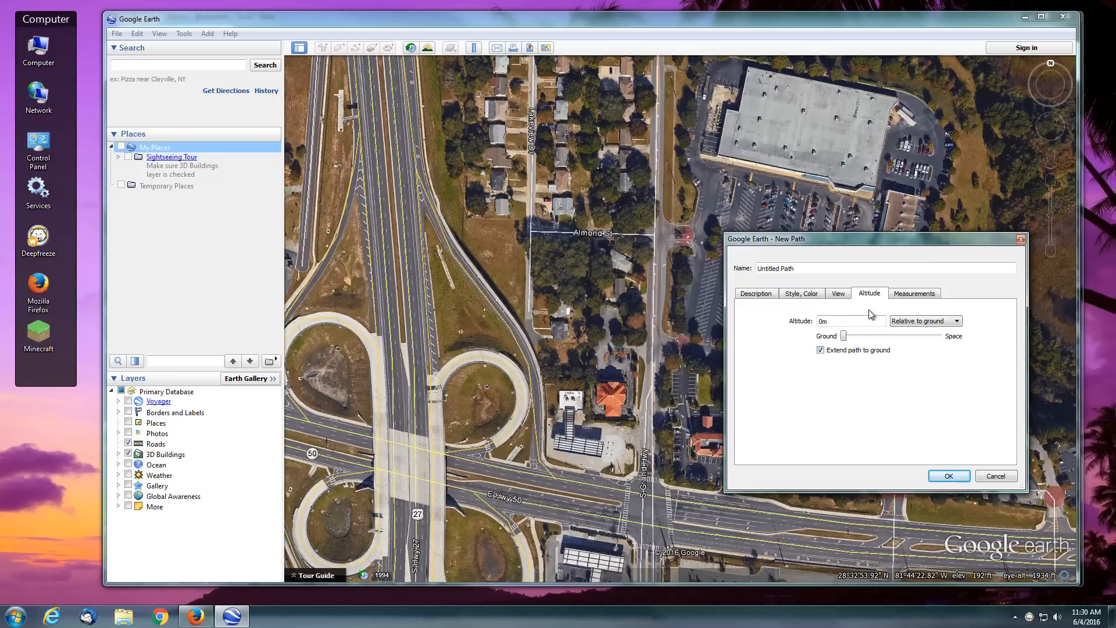
{"action": "left_click", "coordinate": [847, 320]}
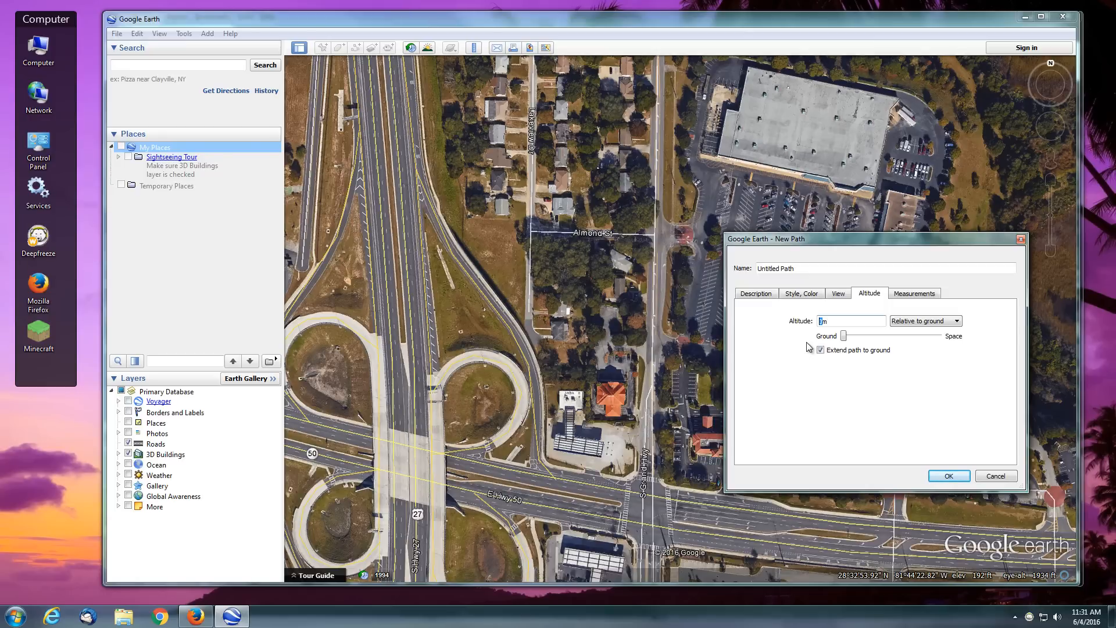
- Enter a 40 m altitude and finish drawing the path along the road
{"action": "type", "text": "40"}
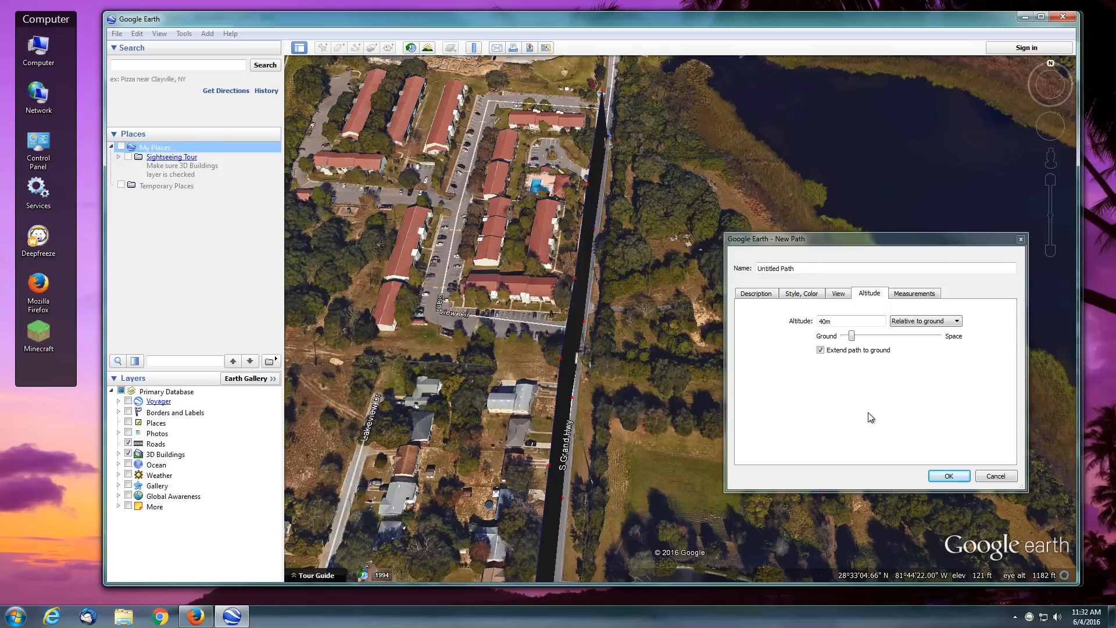
{"action": "left_click", "coordinate": [949, 475]}
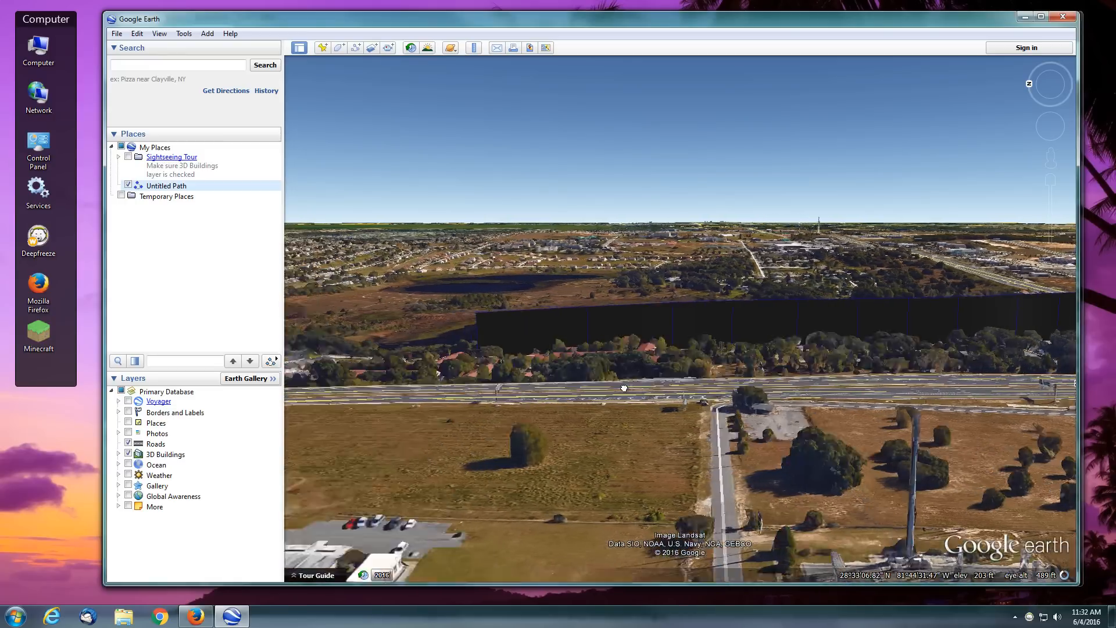
- Tilt and orbit the 3D view to inspect the path's dark wall above the road
{"action": "left_click_drag", "start_coordinate": [624, 388], "coordinate": [514, 330]}
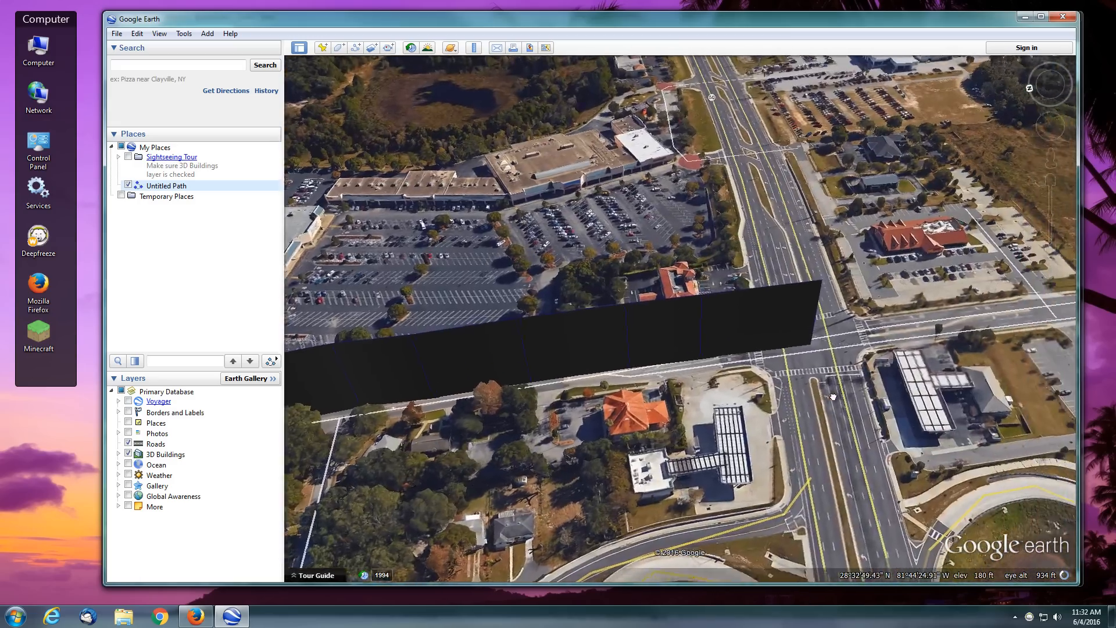
{"action": "left_click_drag", "start_coordinate": [833, 397], "coordinate": [662, 377]}
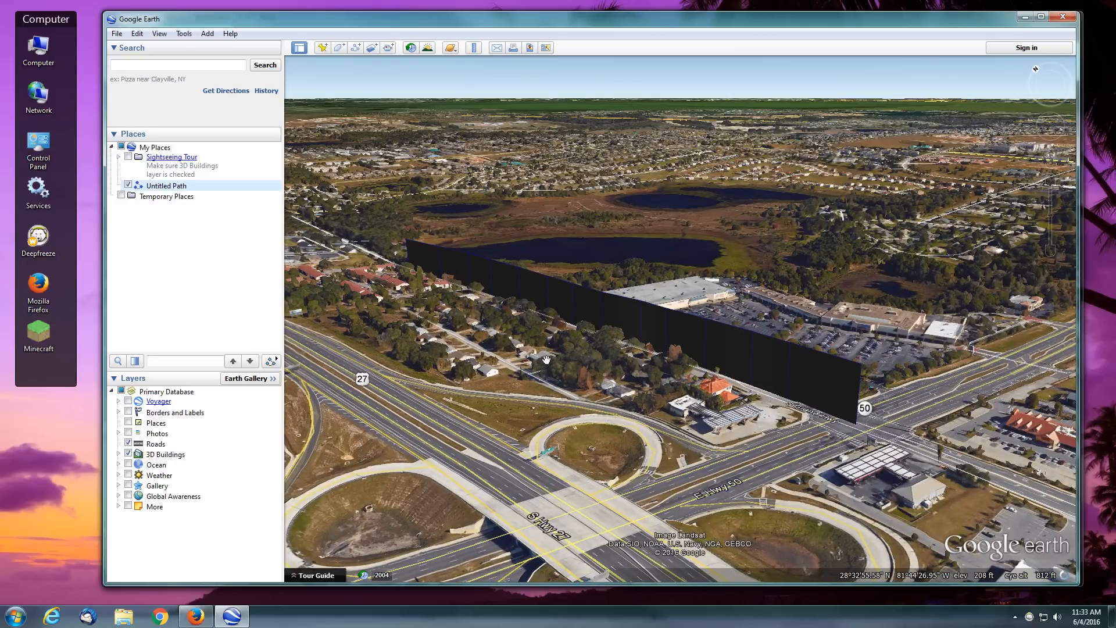
{"action": "mouse_move", "coordinate": [174, 351]}
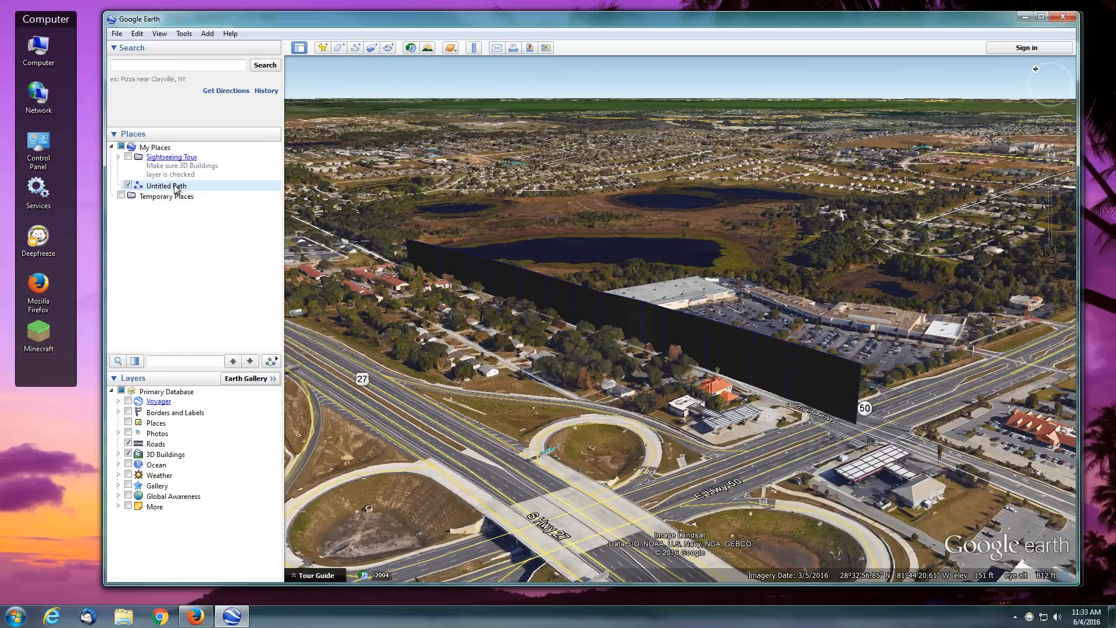
- Save Untitled Path from My Places to the Desktop as a Kml (*.kml) file
{"action": "right_click", "coordinate": [165, 186]}
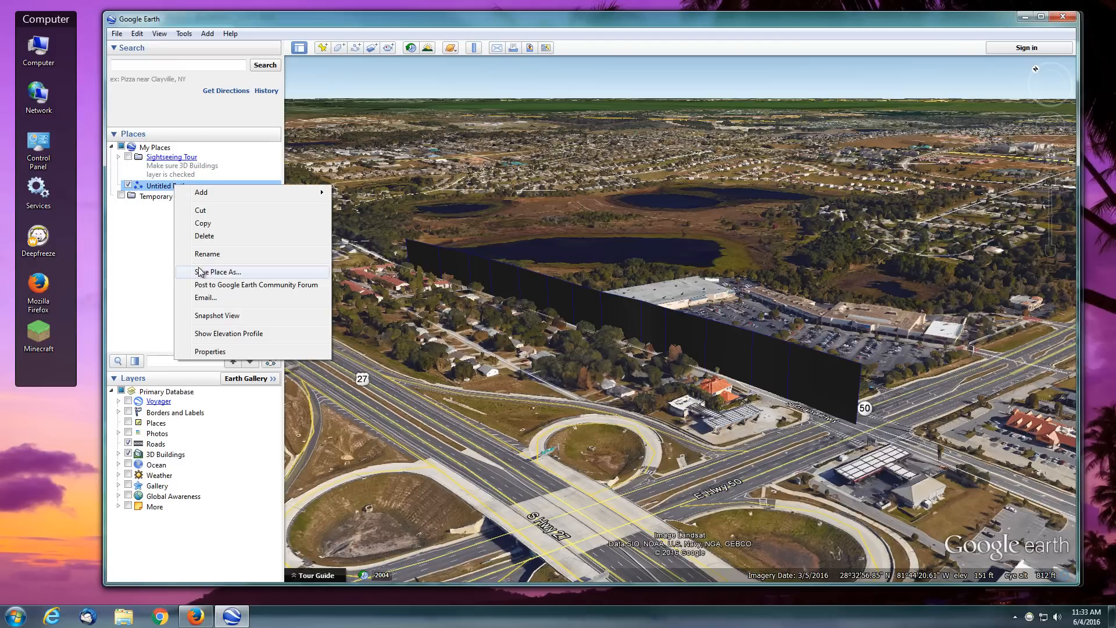
{"action": "left_click", "coordinate": [219, 271]}
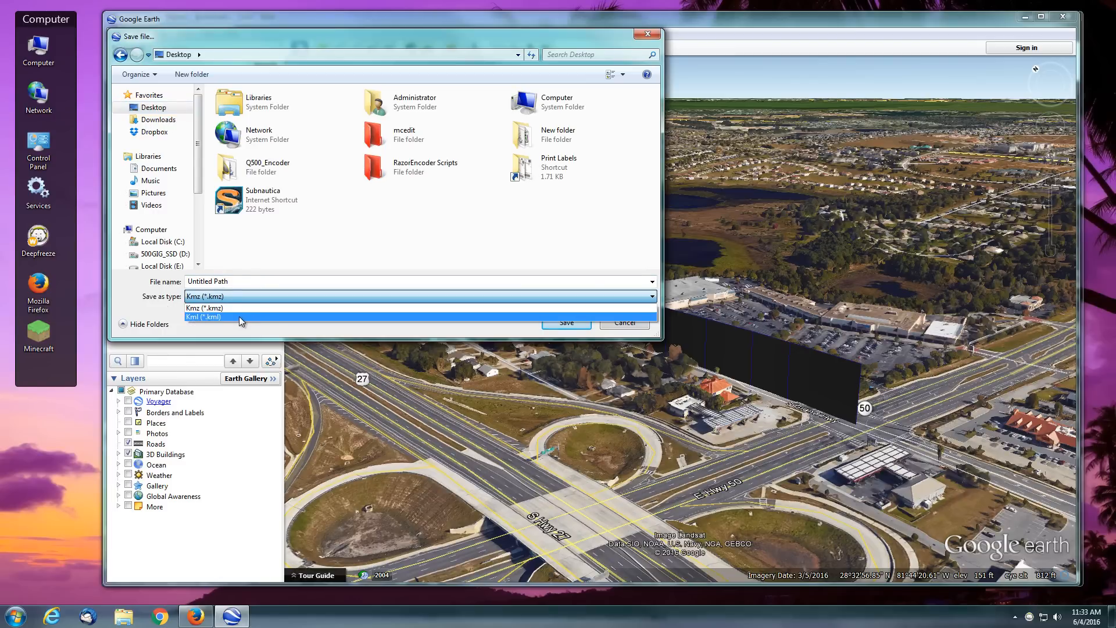
{"action": "left_click", "coordinate": [203, 317]}
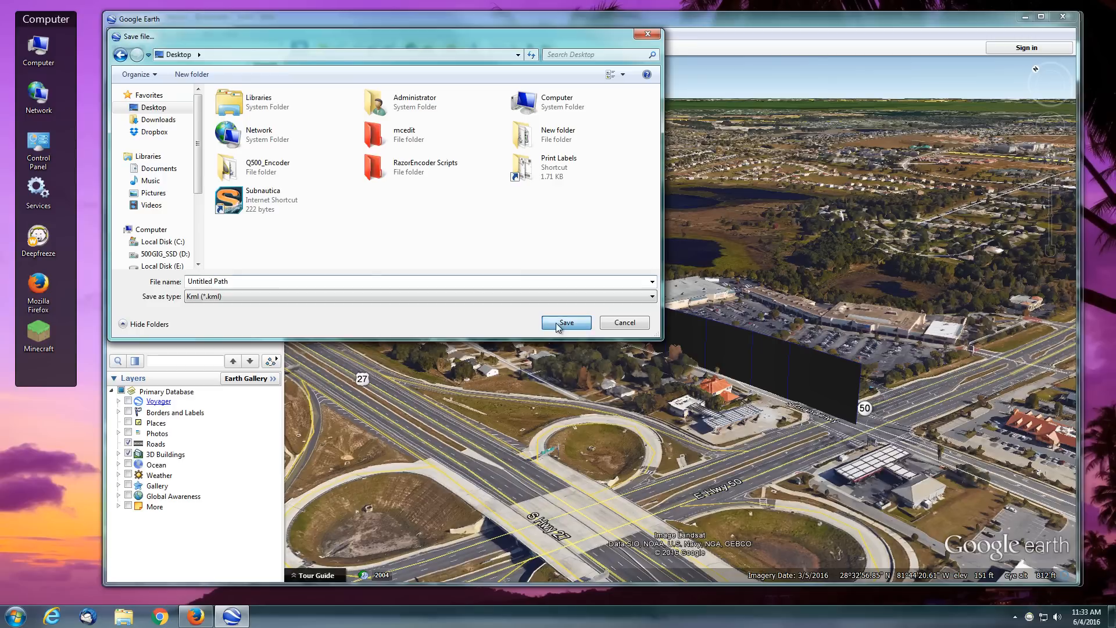
{"action": "left_click", "coordinate": [565, 323]}
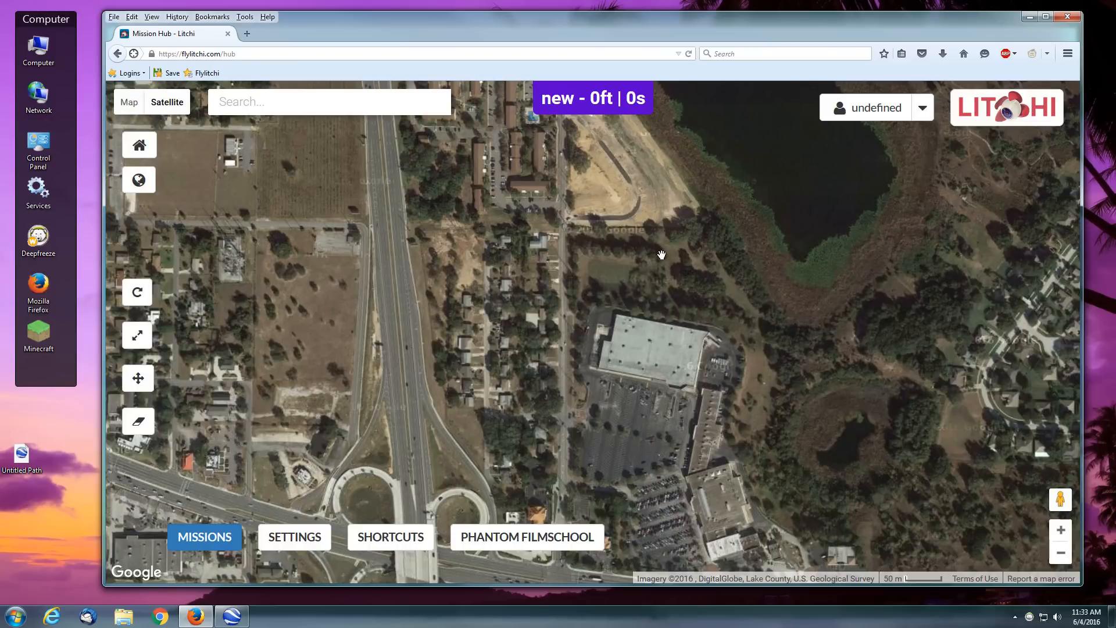
{"action": "mouse_move", "coordinate": [546, 250]}
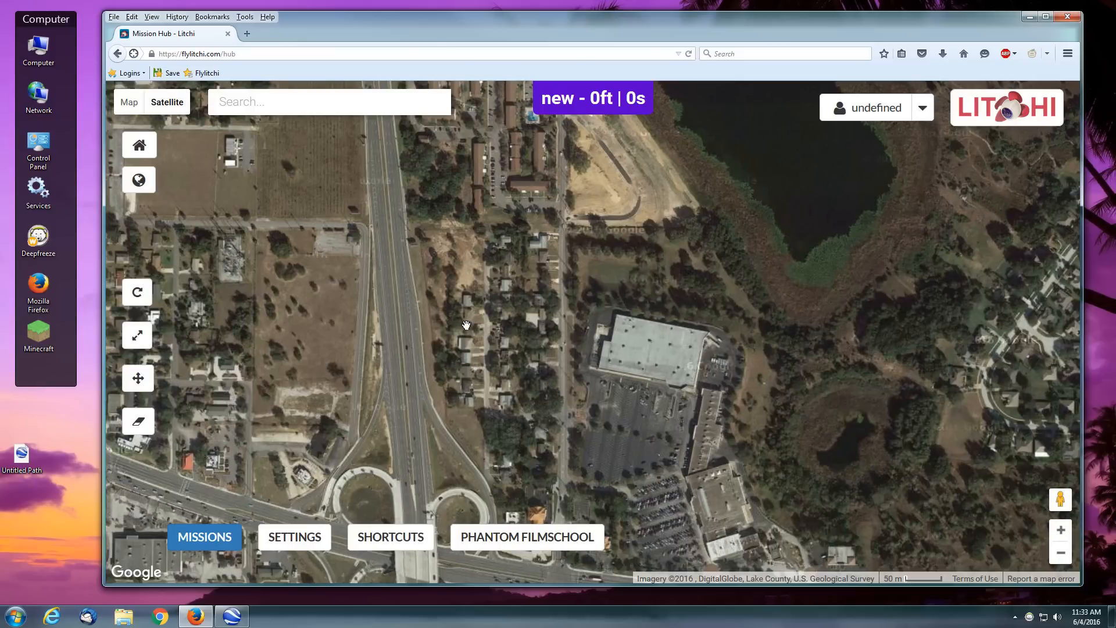
- Choose Import... from the MISSIONS menu in Litchi Mission Hub
{"action": "left_click", "coordinate": [204, 536]}
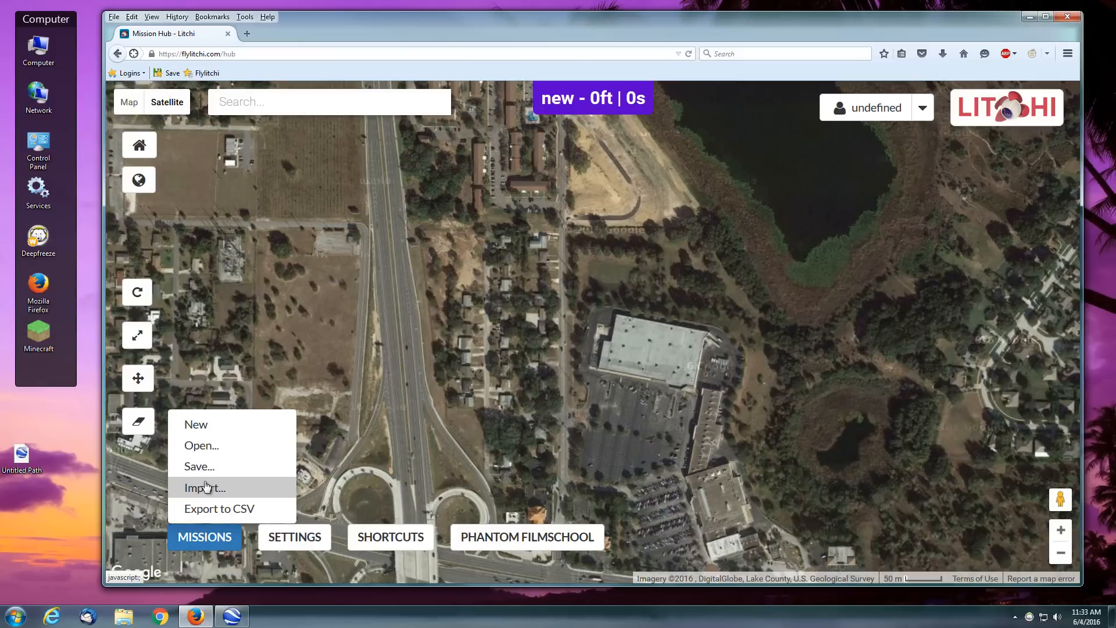
{"action": "left_click", "coordinate": [204, 487]}
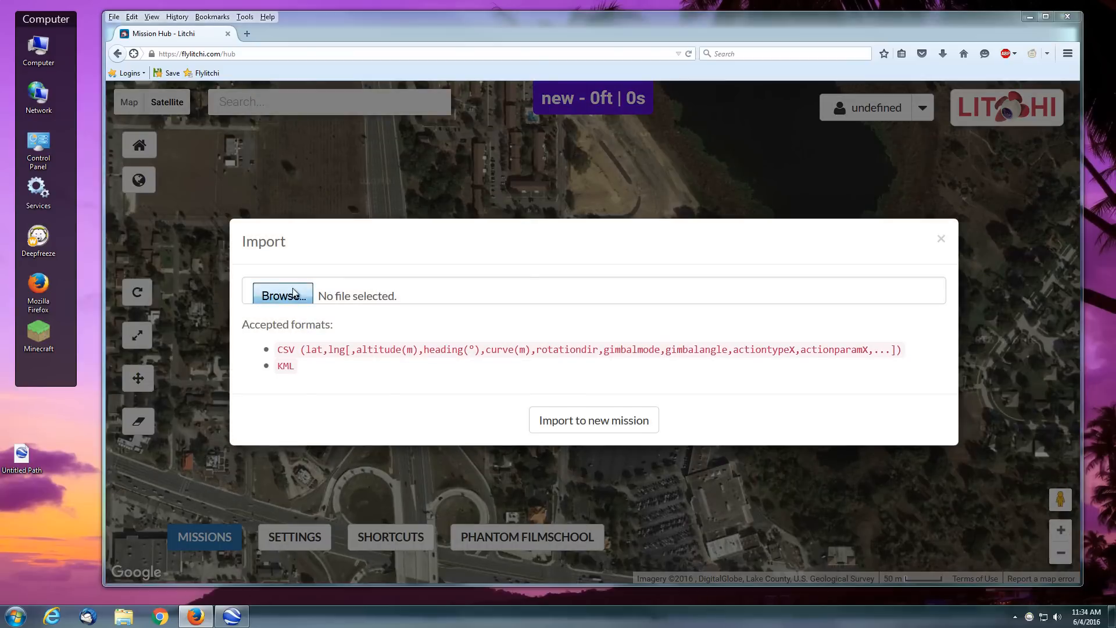
- Browse to Untitled Path.kml on the Desktop and import it as a new mission
{"action": "left_click", "coordinate": [282, 295]}
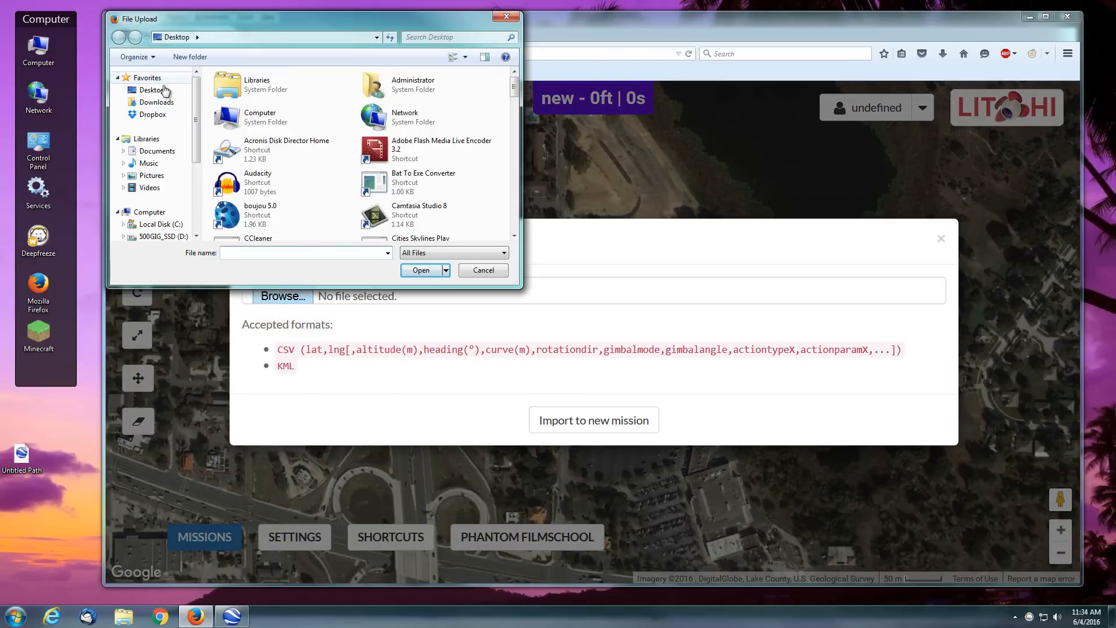
{"action": "scroll", "scroll_direction": "down", "scroll_amount": 3}
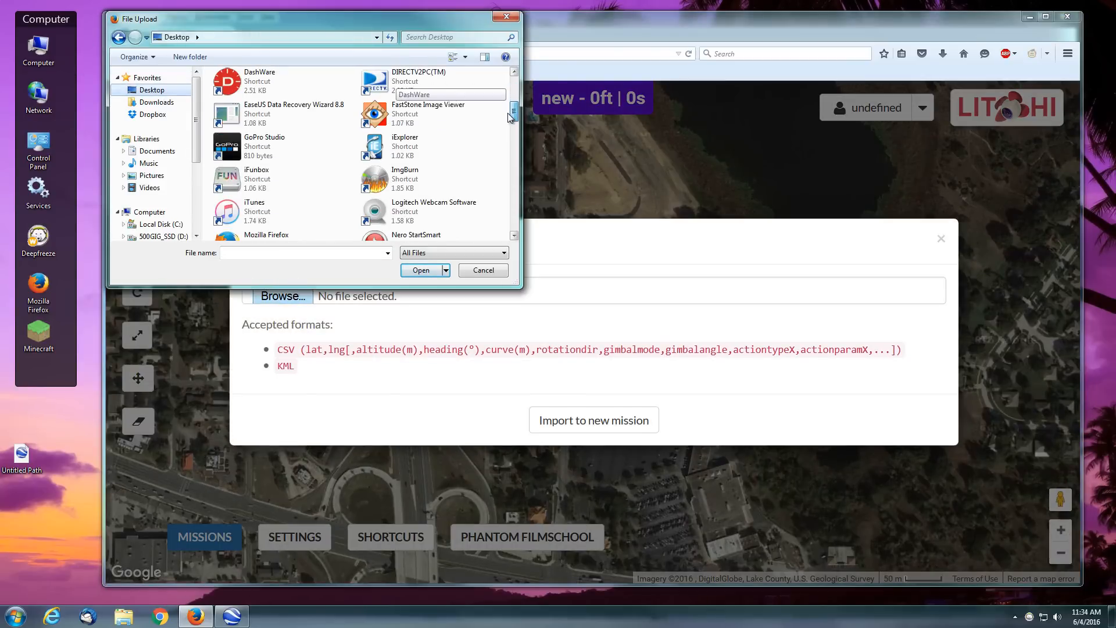
{"action": "scroll", "scroll_direction": "down", "scroll_amount": 3}
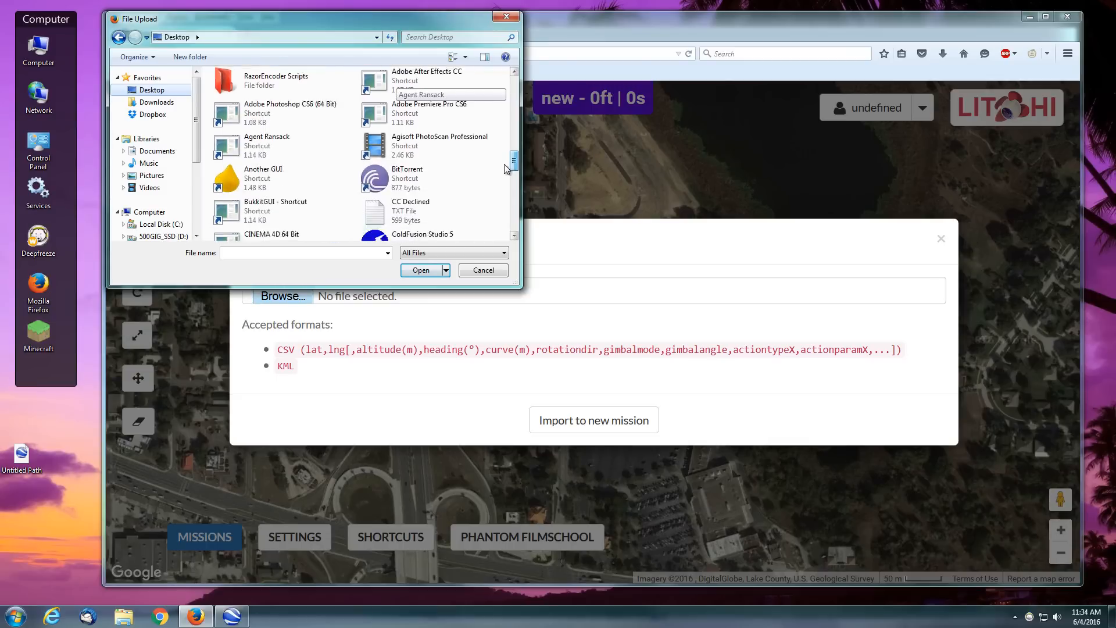
{"action": "scroll", "scroll_direction": "down", "scroll_amount": 3}
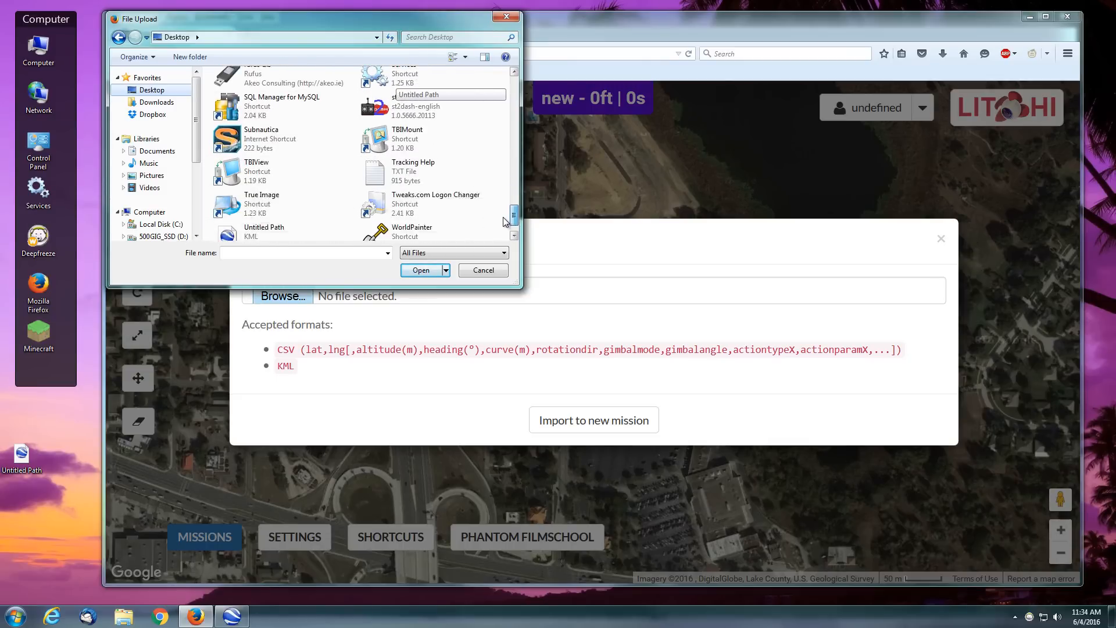
{"action": "scroll", "scroll_direction": "down", "scroll_amount": 3}
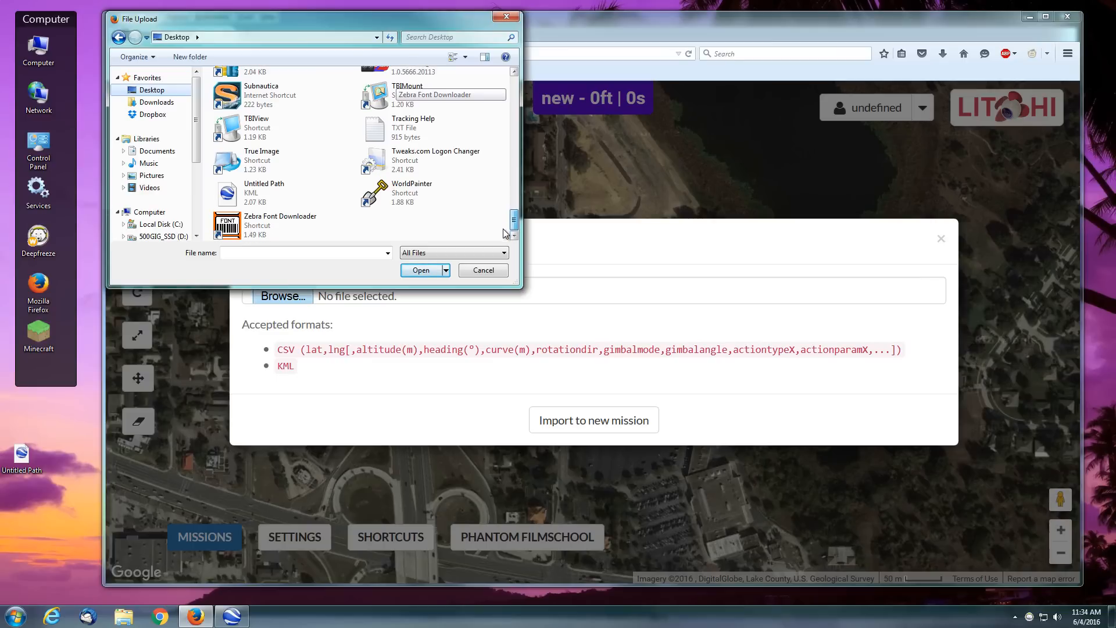
{"action": "left_click", "coordinate": [264, 189]}
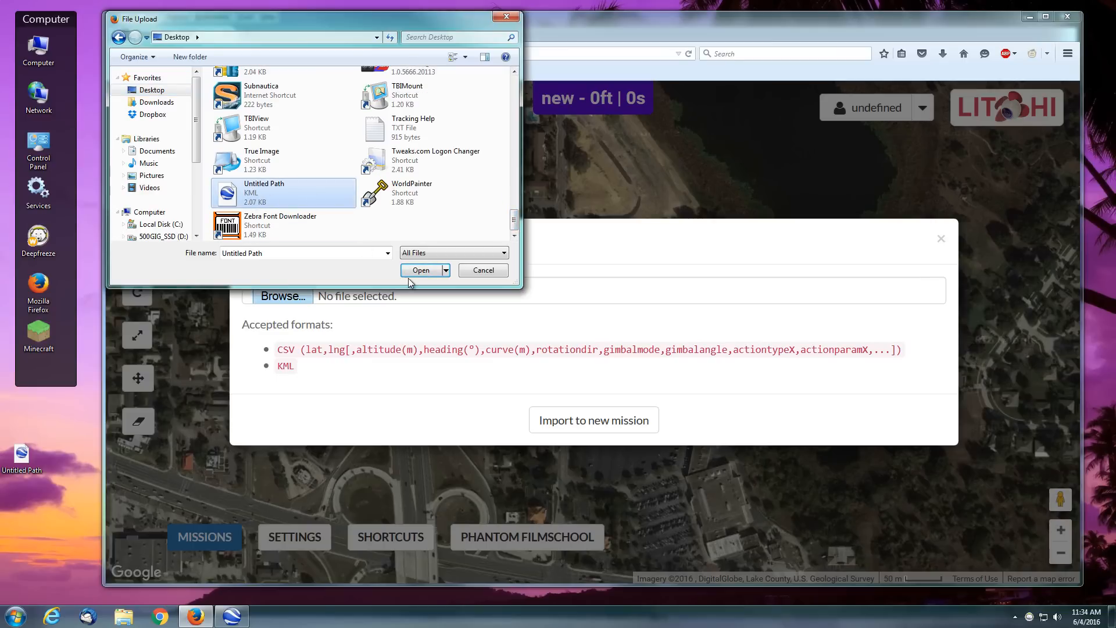
{"action": "left_click", "coordinate": [420, 270]}
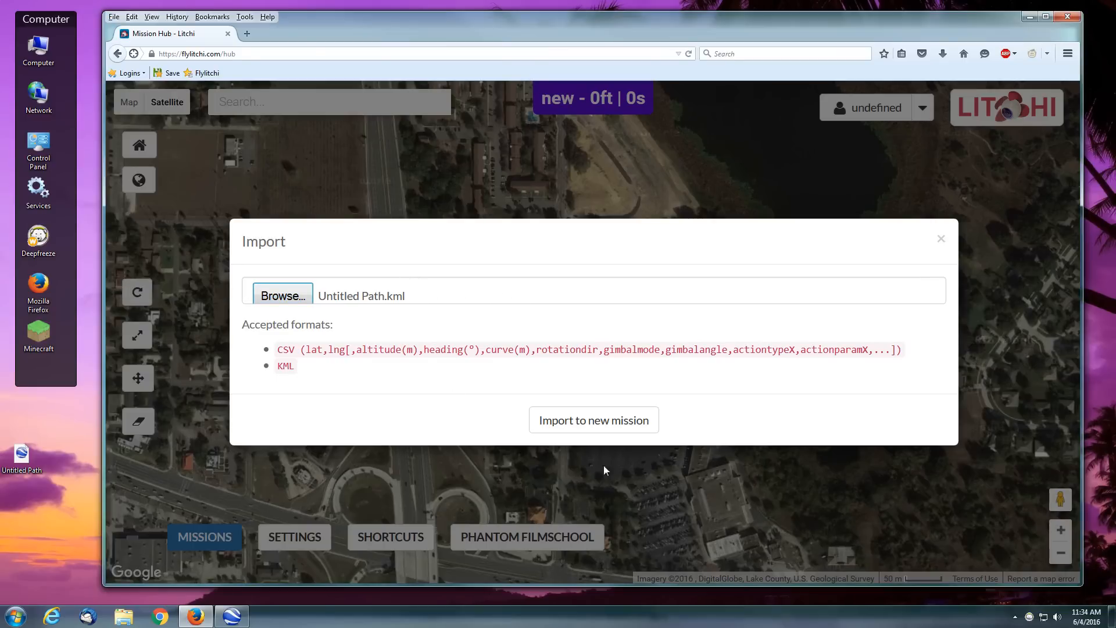
{"action": "left_click", "coordinate": [593, 419]}
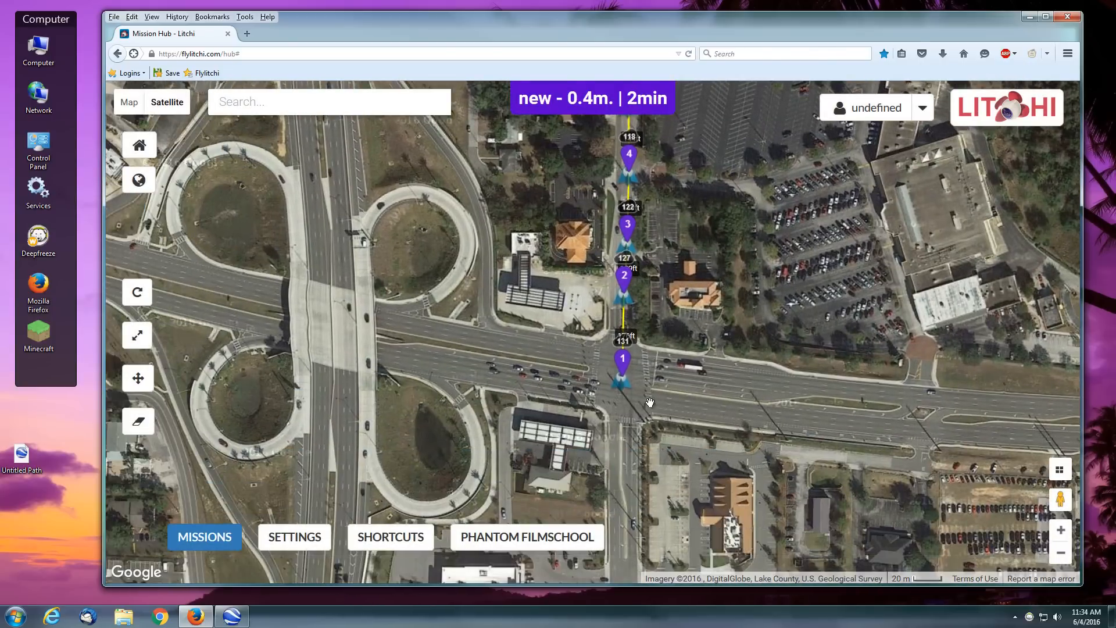
{"action": "scroll", "scroll_direction": "down", "scroll_amount": 3}
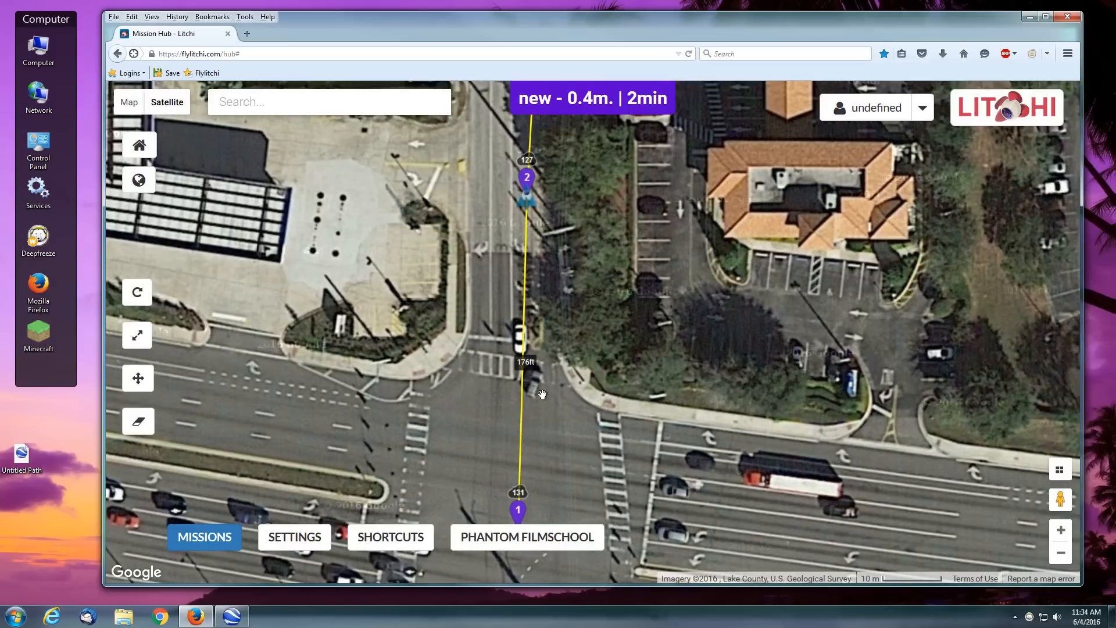
{"action": "left_click_drag", "start_coordinate": [541, 391], "coordinate": [545, 317]}
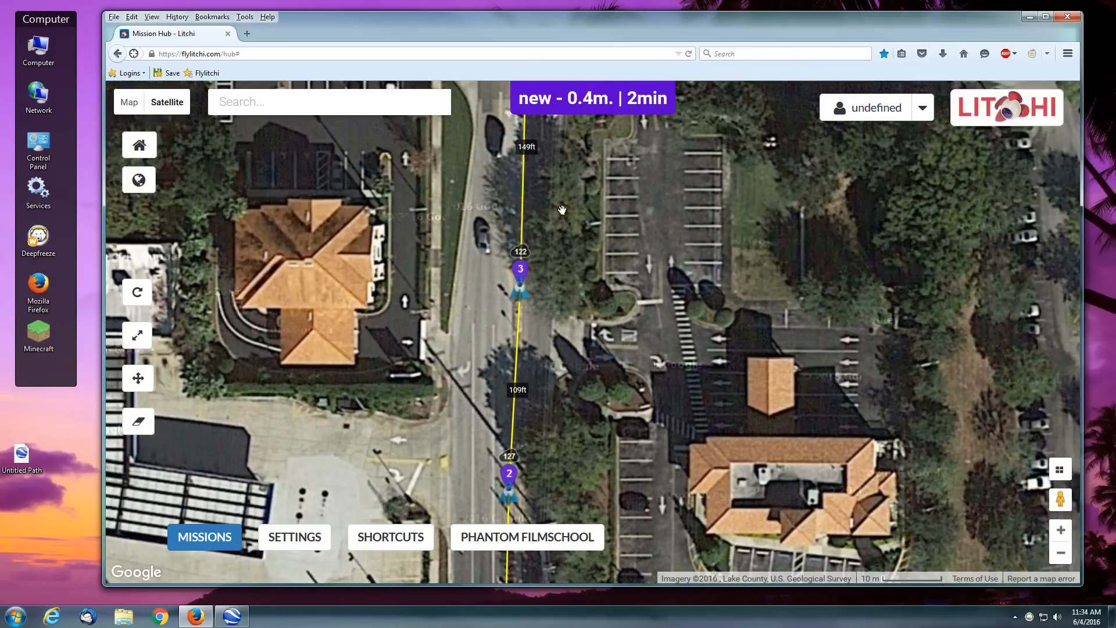
{"action": "left_click_drag", "start_coordinate": [562, 210], "coordinate": [600, 318]}
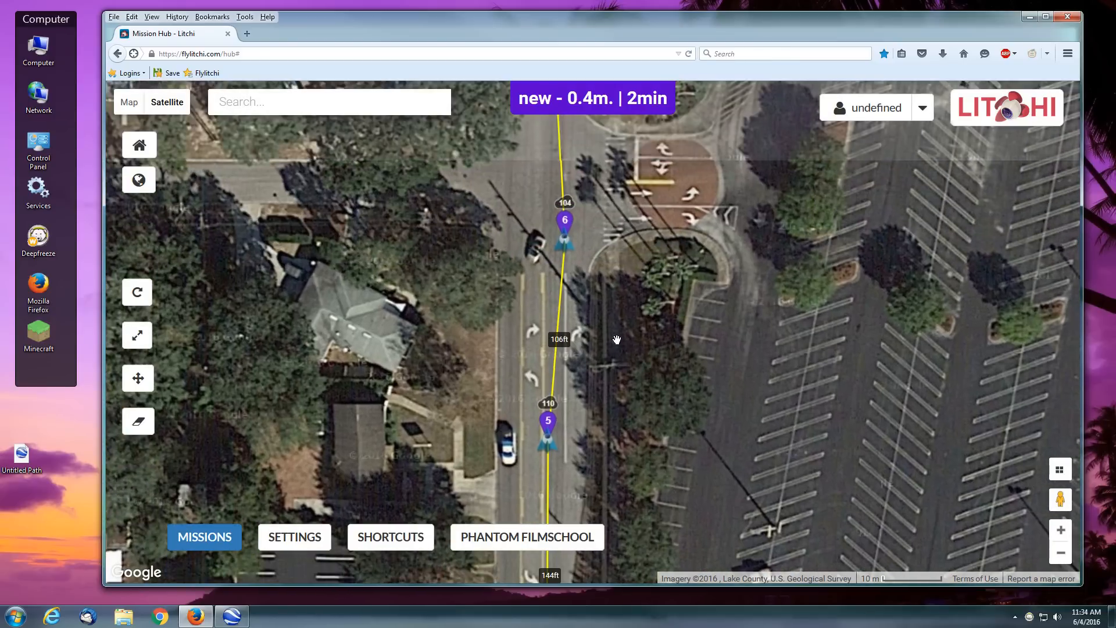
{"action": "left_click_drag", "start_coordinate": [616, 340], "coordinate": [611, 285]}
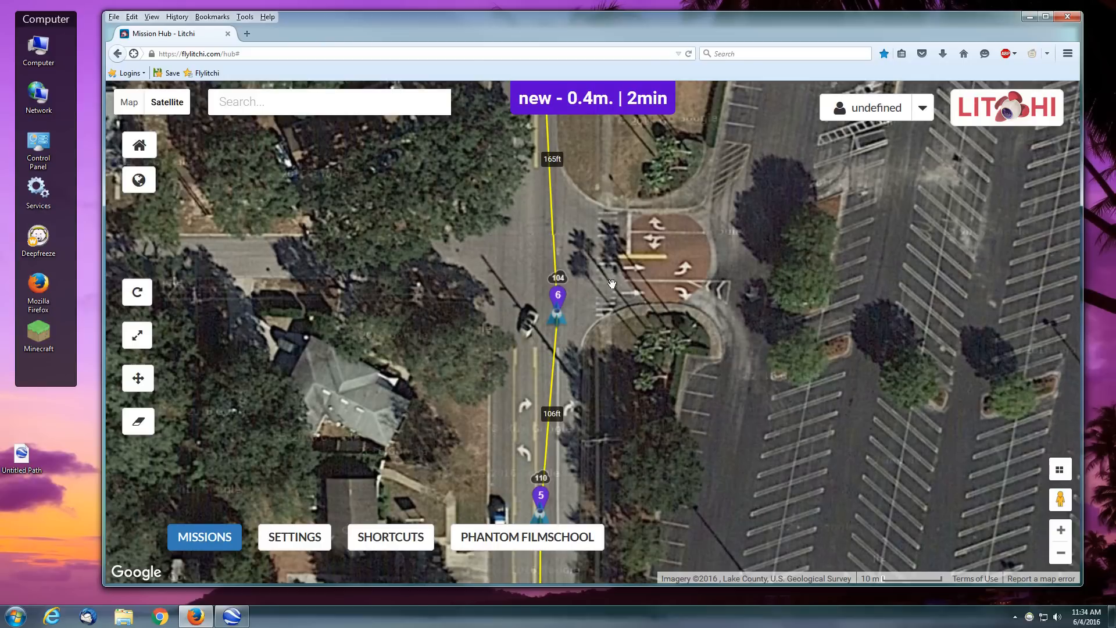
- Show waypoint 6's settings with its 104 ft altitude, 1 ft curve and 0° heading
{"action": "left_click", "coordinate": [558, 295]}
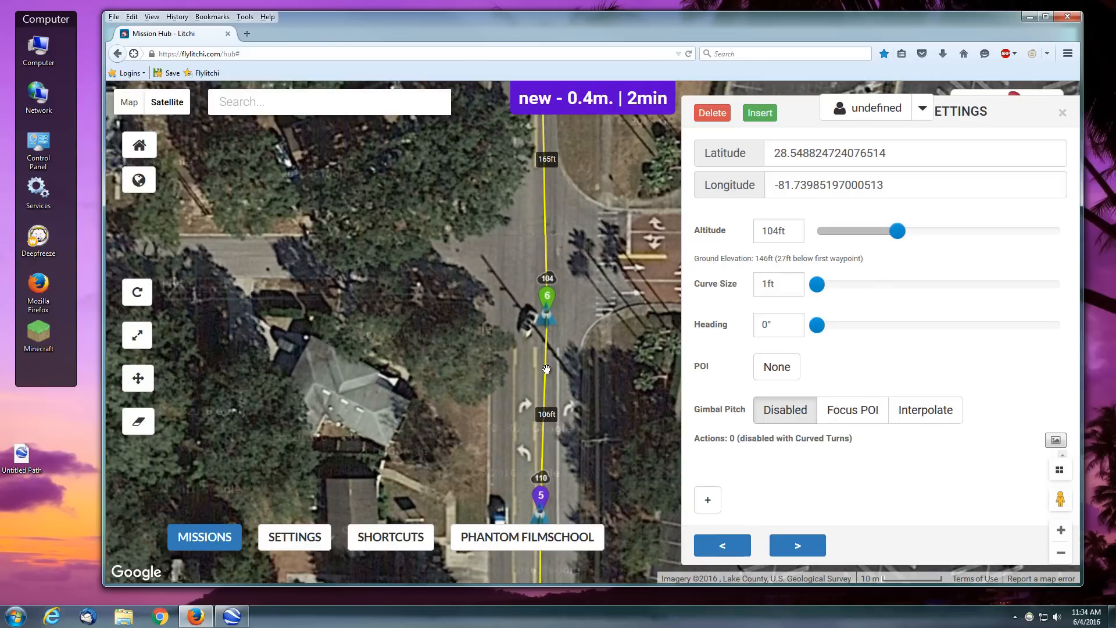
{"action": "mouse_move", "coordinate": [559, 294]}
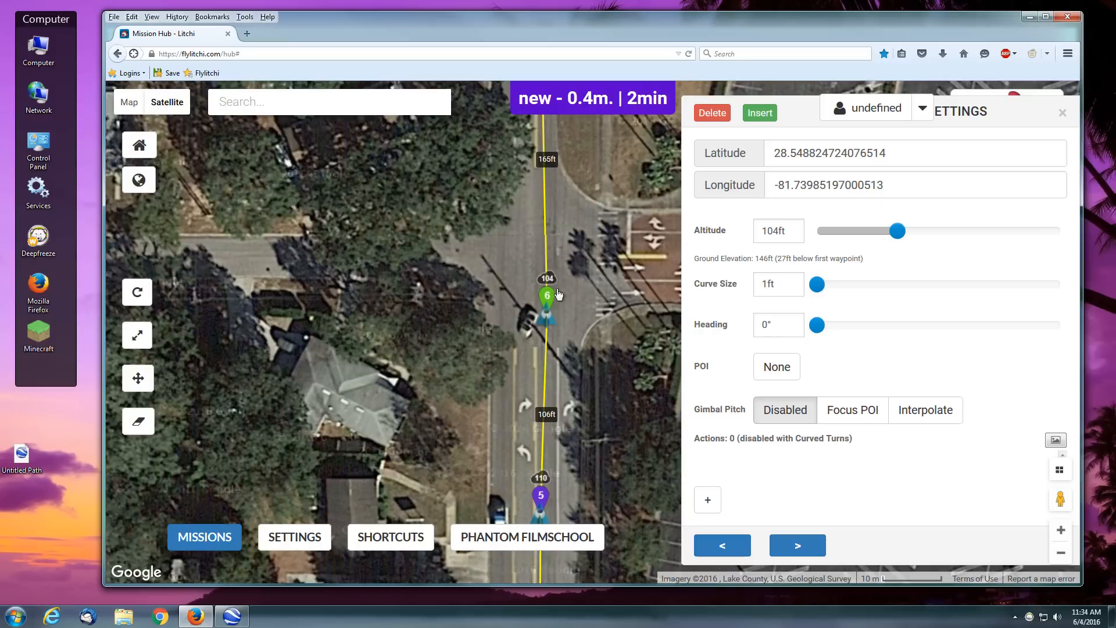
{"action": "mouse_move", "coordinate": [575, 258]}
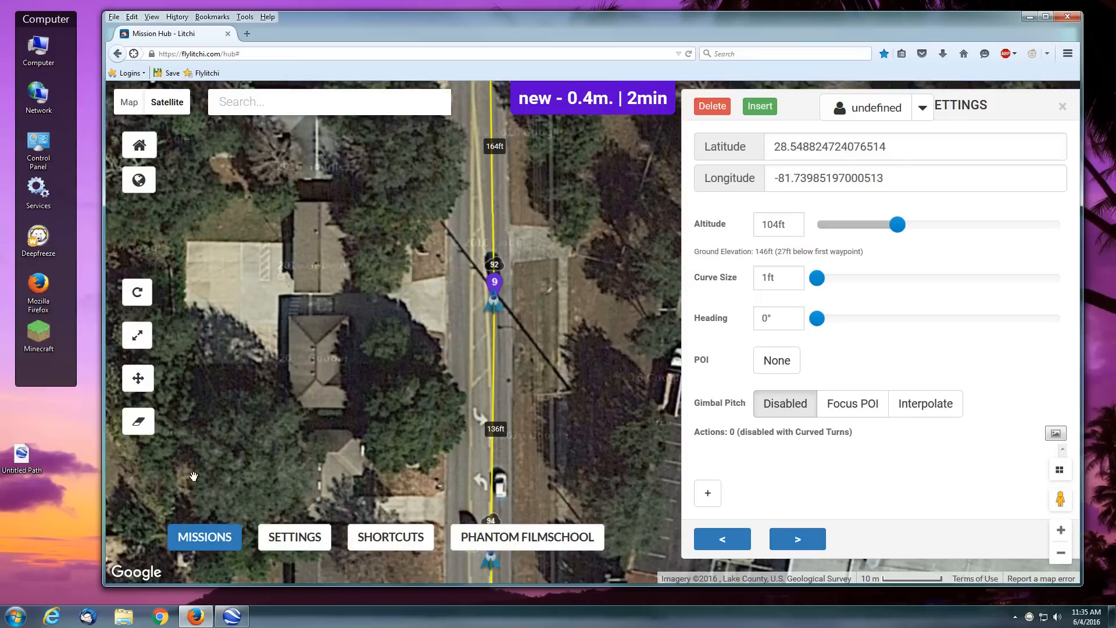
{"action": "mouse_move", "coordinate": [202, 473]}
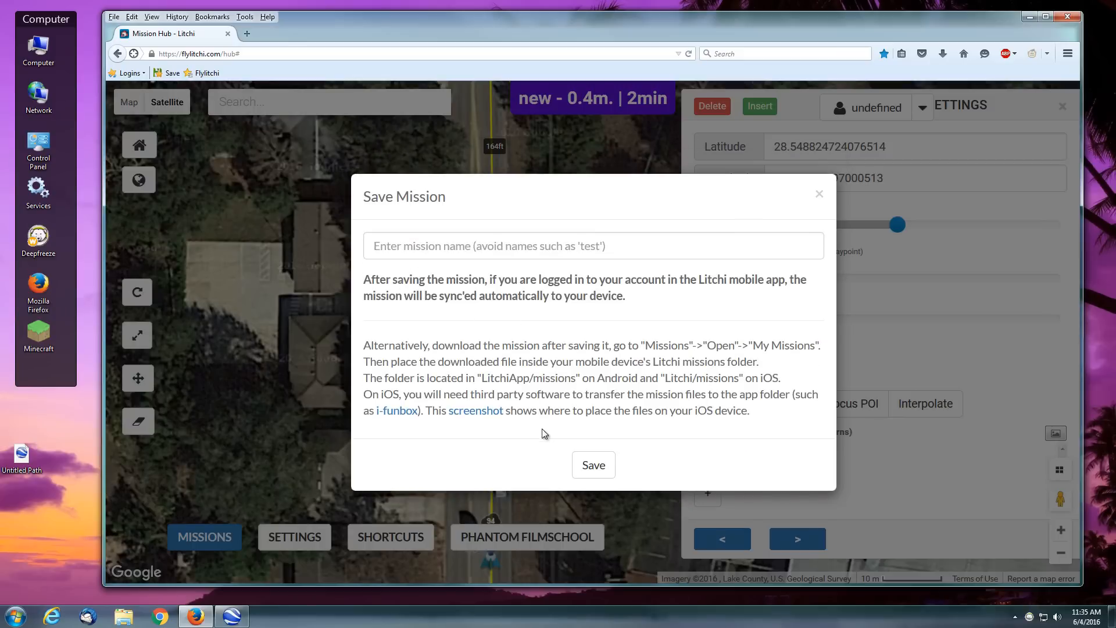
{"action": "mouse_move", "coordinate": [547, 455]}
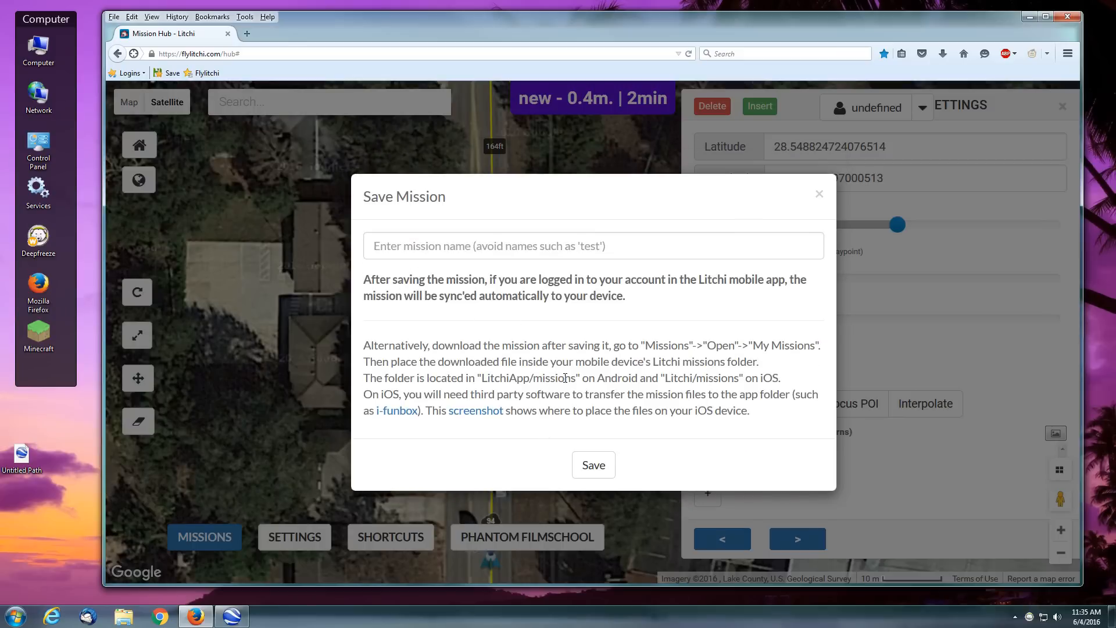
- Dismiss the Save Mission dialog without a name and return to Google Earth
{"action": "left_click", "coordinate": [593, 464]}
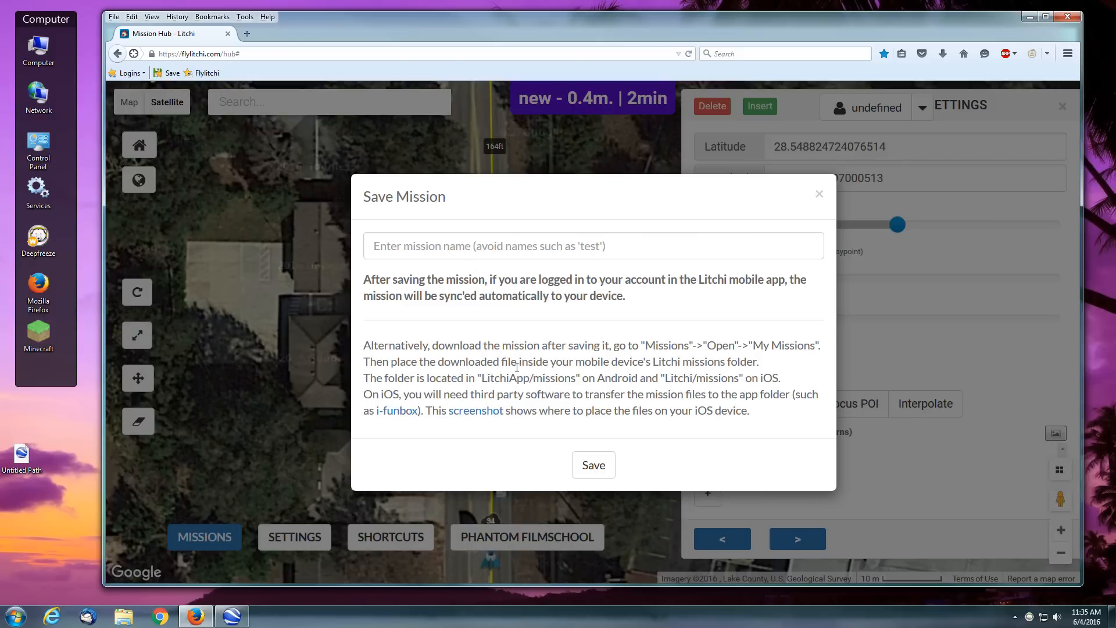
{"action": "mouse_move", "coordinate": [425, 344]}
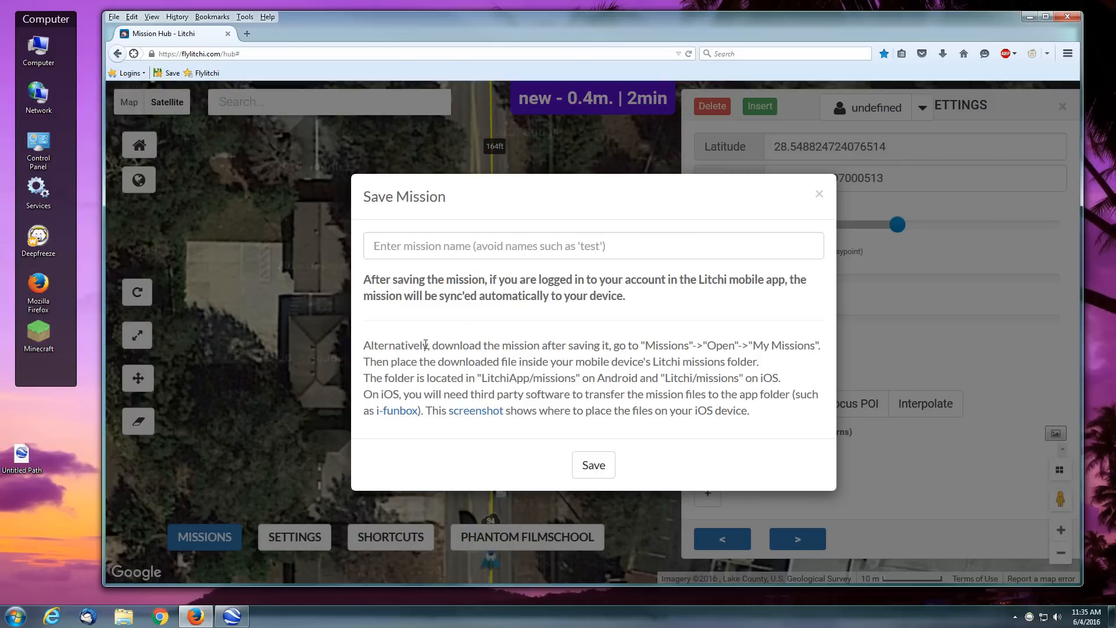
{"action": "left_click", "coordinate": [593, 246]}
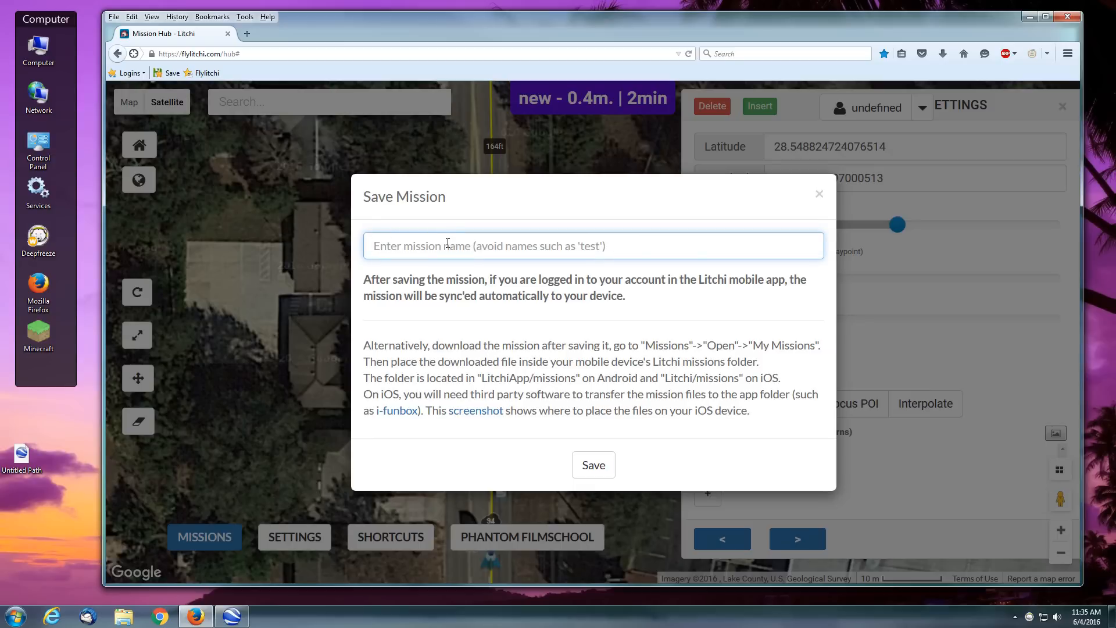
{"action": "mouse_move", "coordinate": [570, 367]}
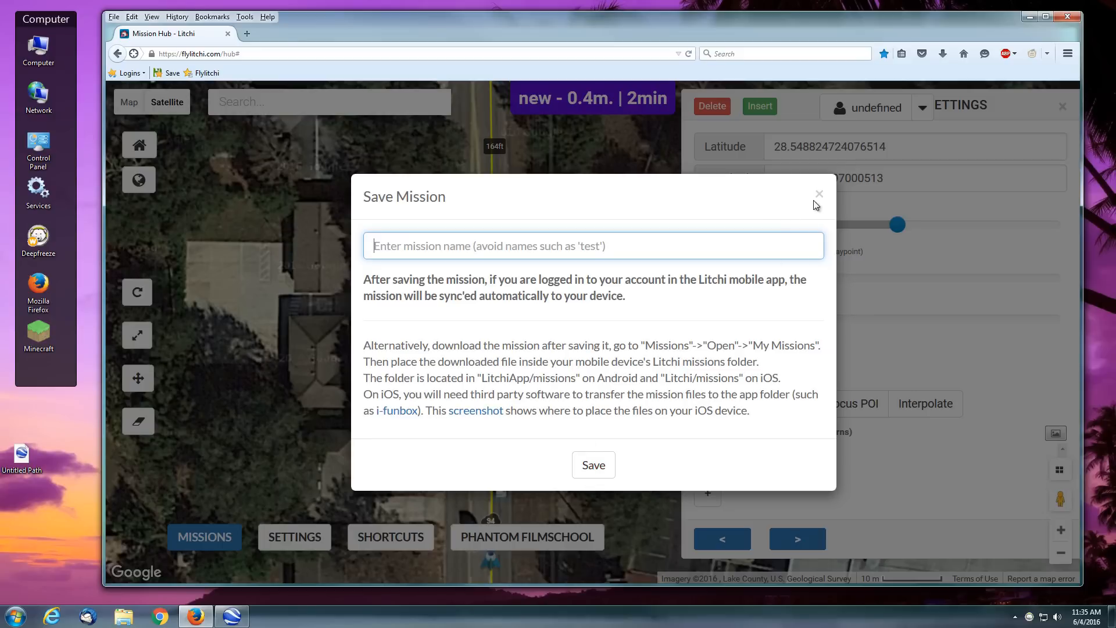
{"action": "left_click", "coordinate": [819, 193]}
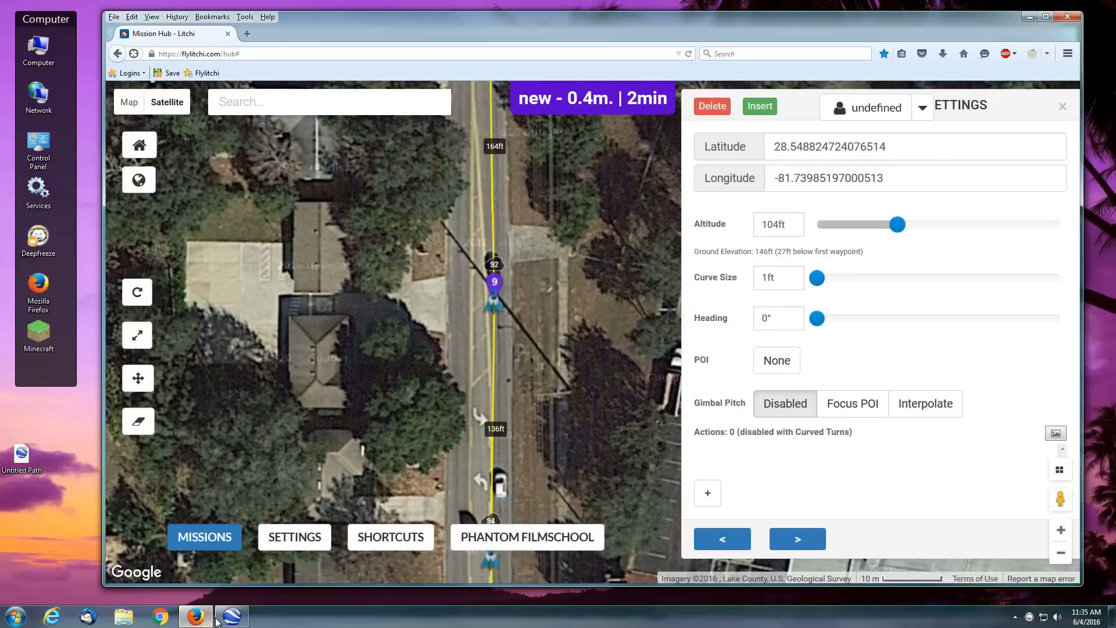
{"action": "left_click", "coordinate": [231, 615]}
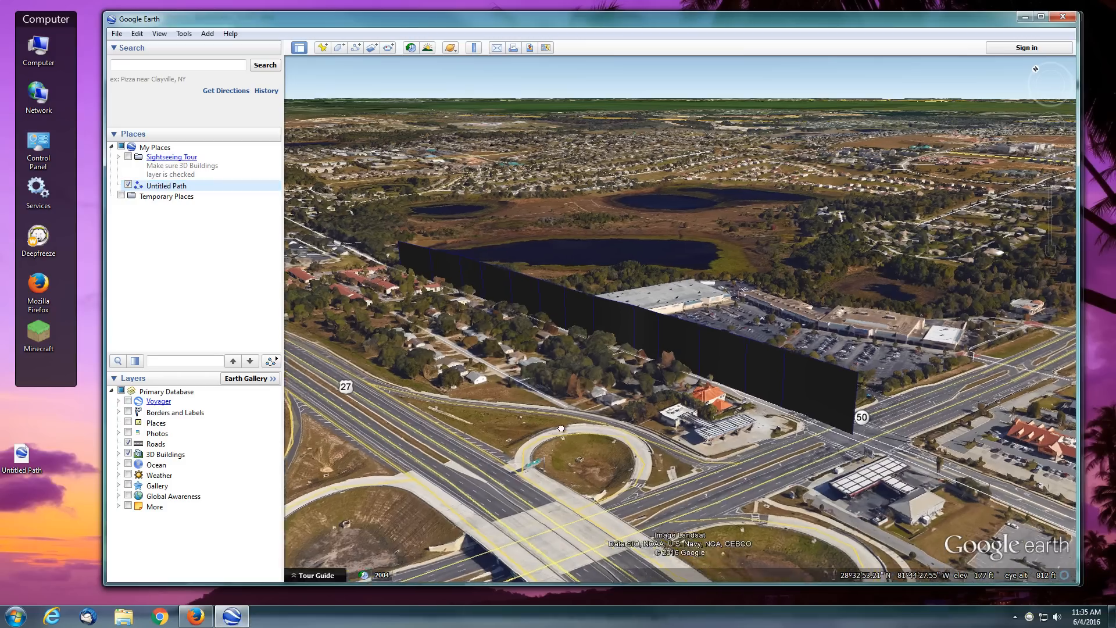